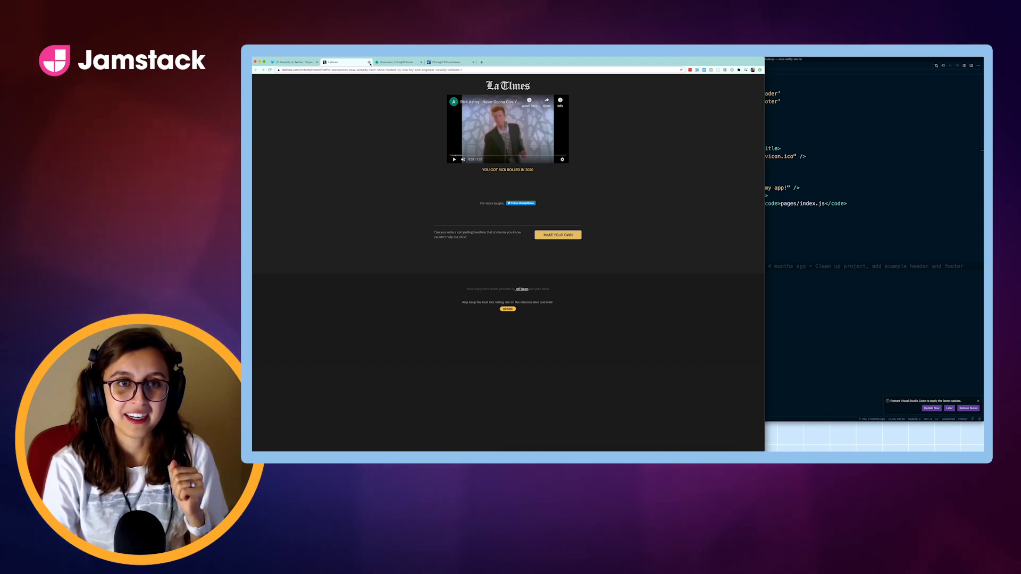
Show the Twitter thread sharing a fake LA Times headline that links to a Rick Roll.
{"action": "left_click", "coordinate": [293, 62]}
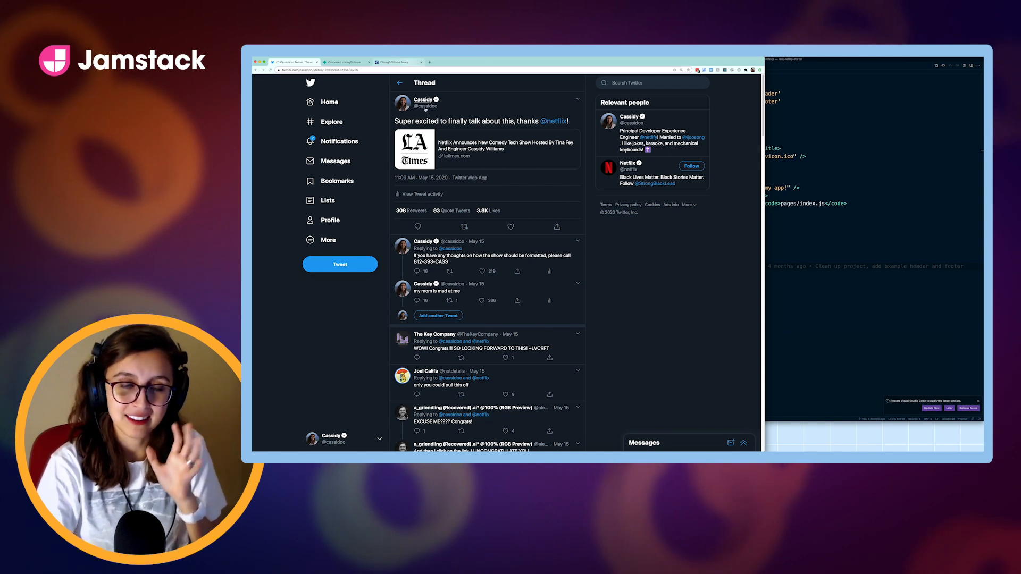
Type a prank headline about Cassidy pranking Jamstack Conf into the generator site.
{"action": "left_click", "coordinate": [397, 61]}
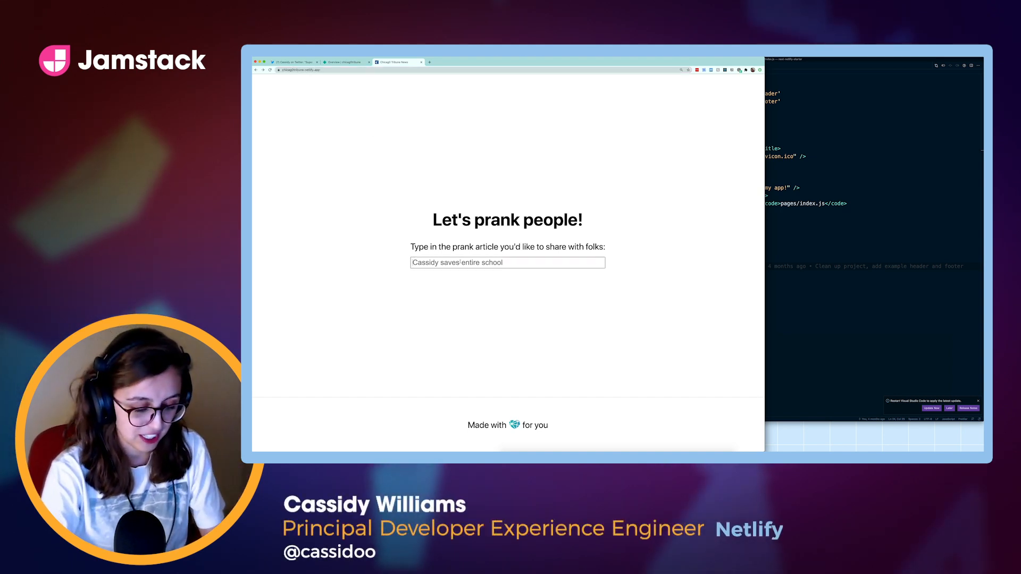
{"action": "type", "text": "Cassidy"}
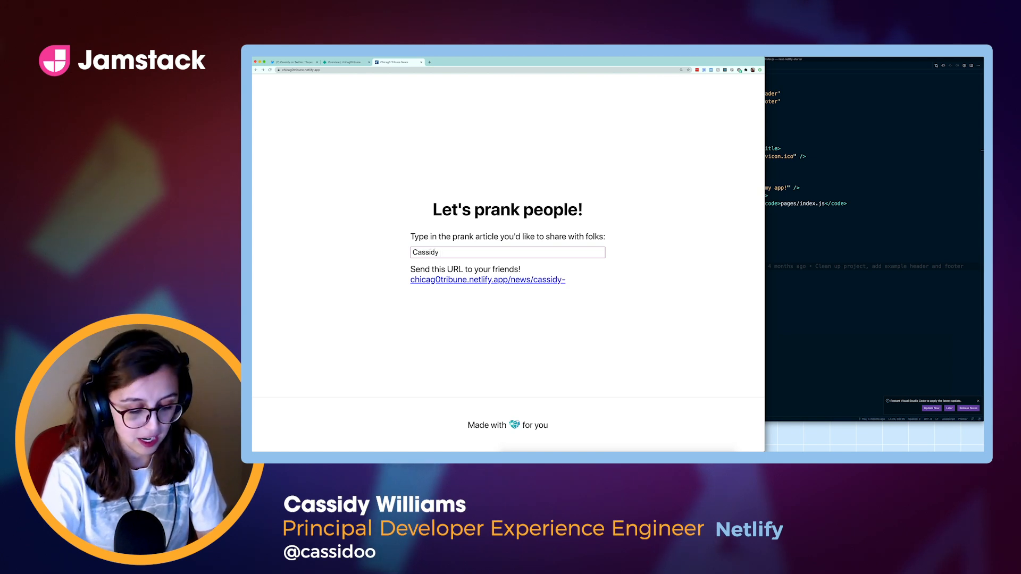
{"action": "type", "text": "Pranks Jamstack Conf"}
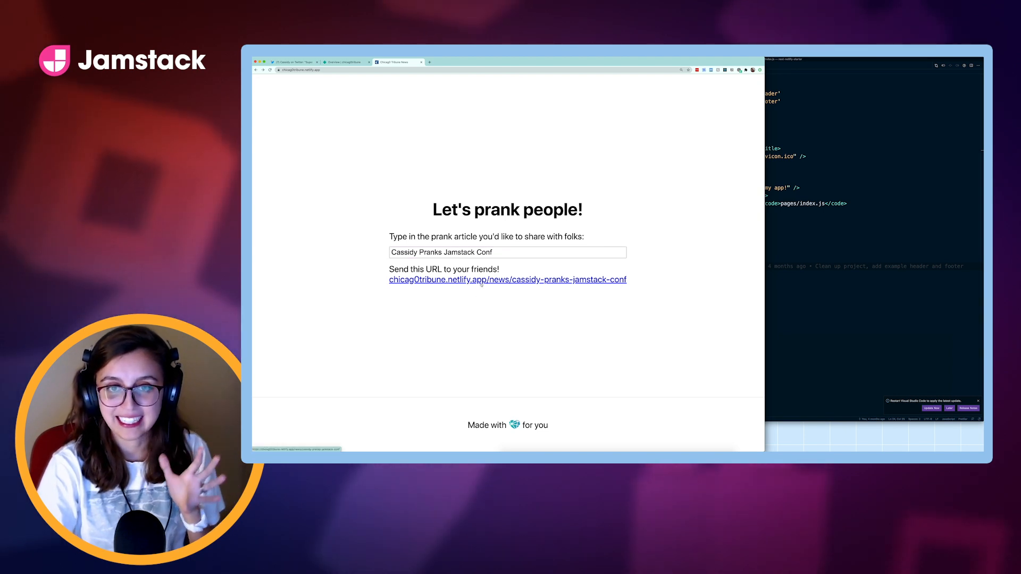
Open the generated fake Chicago Tribune prank page and pause the Rick Roll video.
{"action": "left_click", "coordinate": [507, 280]}
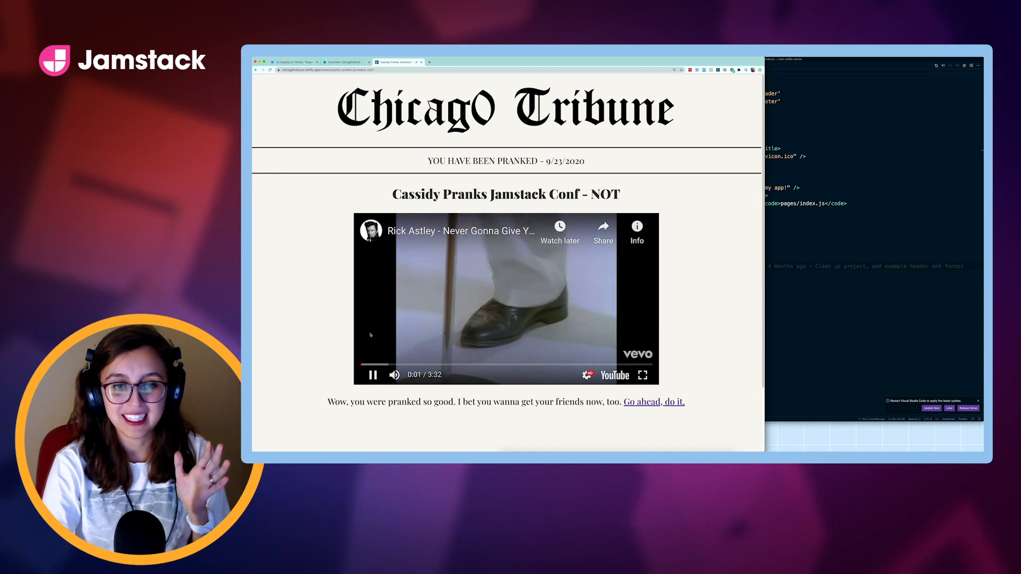
{"action": "left_click", "coordinate": [372, 374]}
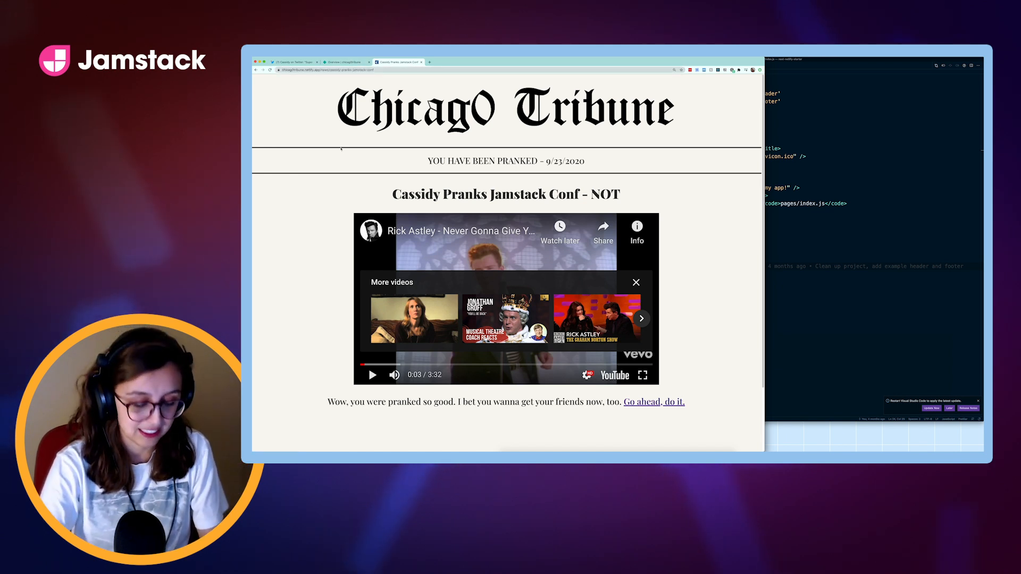
{"action": "left_click", "coordinate": [482, 62]}
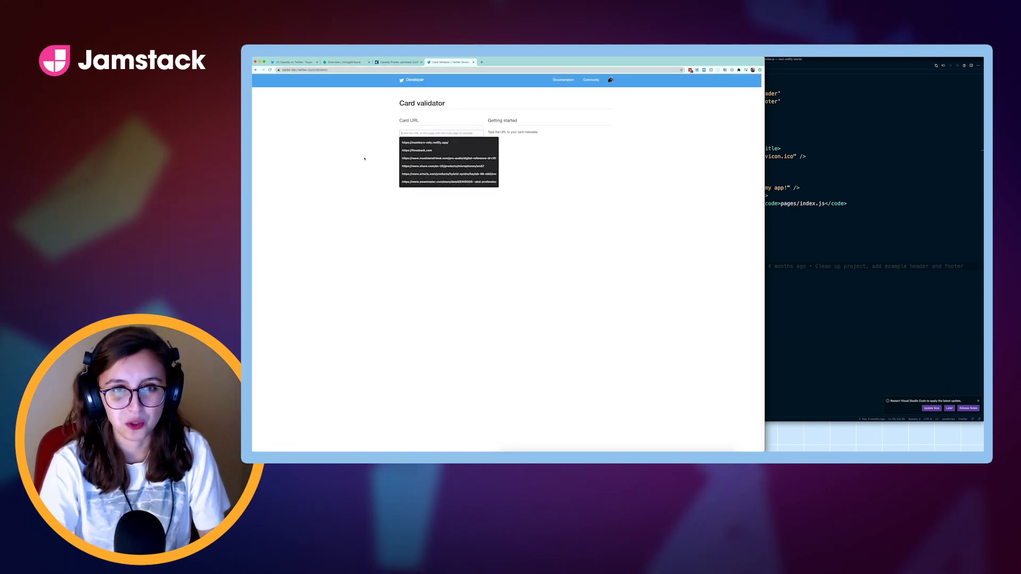
Preview the prank article URL as a Chicago Tribune card, then open a blank tab.
{"action": "left_click", "coordinate": [433, 142]}
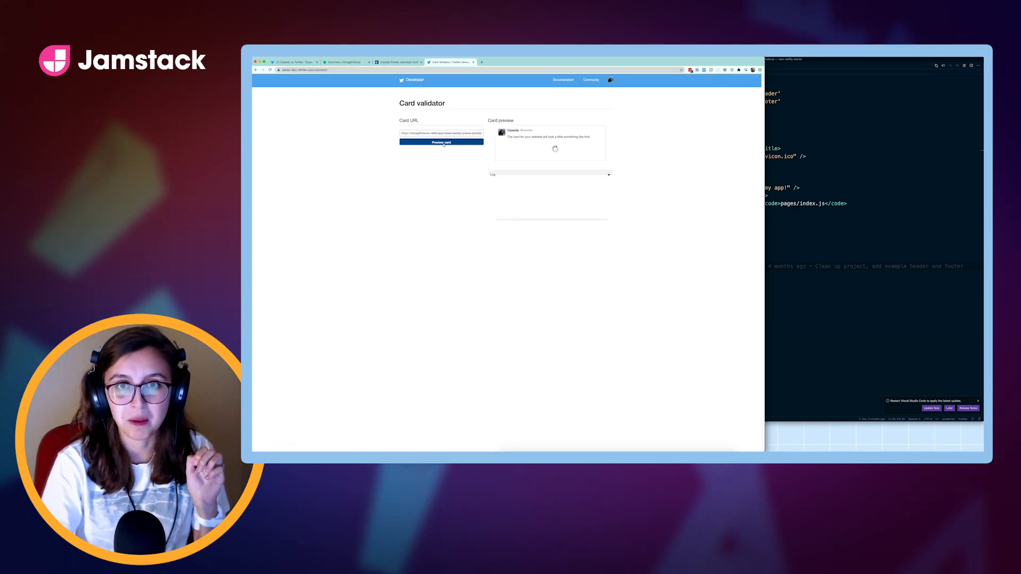
{"action": "left_click", "coordinate": [441, 142]}
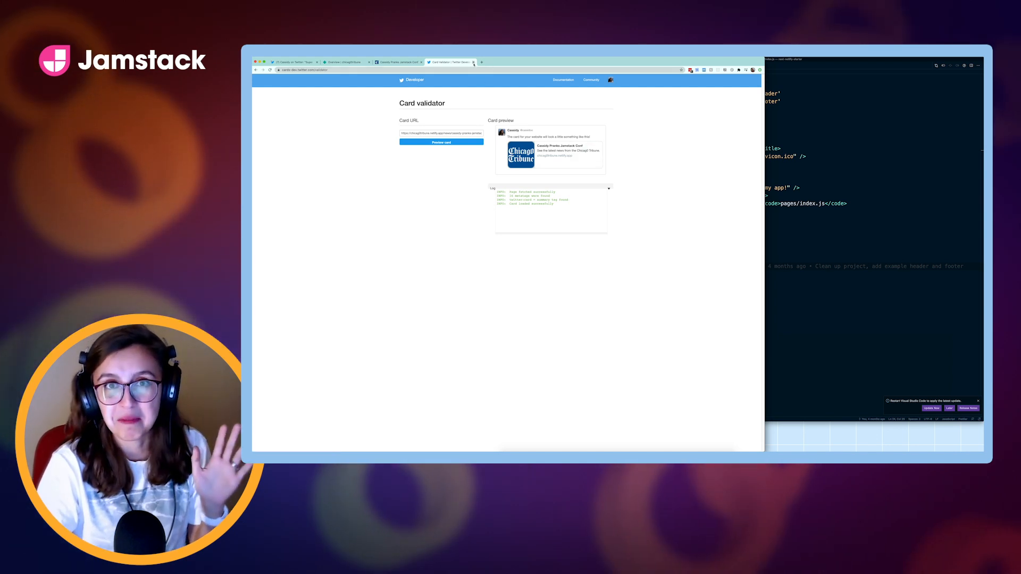
{"action": "left_click", "coordinate": [397, 62]}
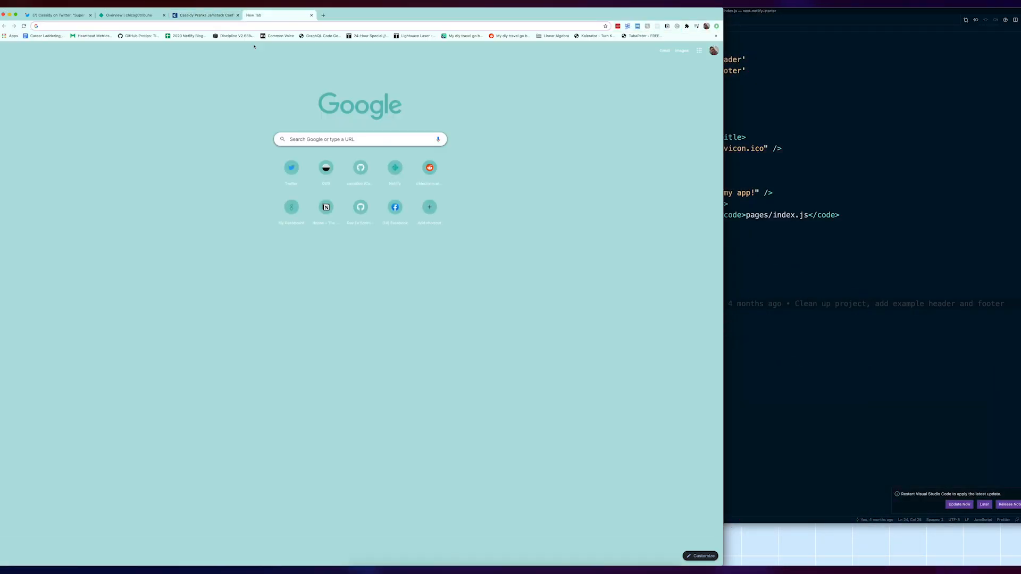
Go to the GitHub profile's repositories and open next-prankz.
{"action": "type", "text": "github.com"}
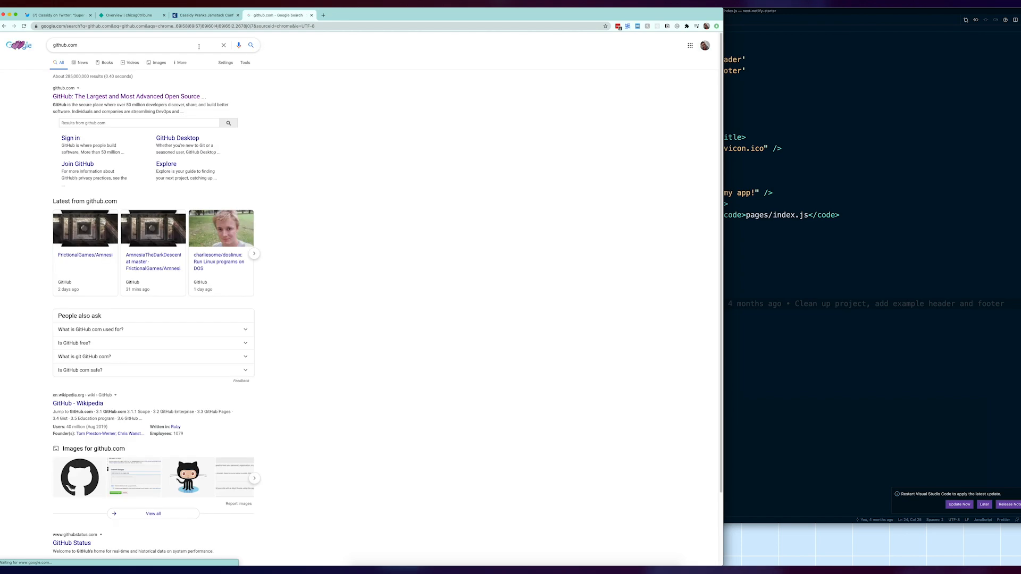
{"action": "left_click", "coordinate": [131, 26]}
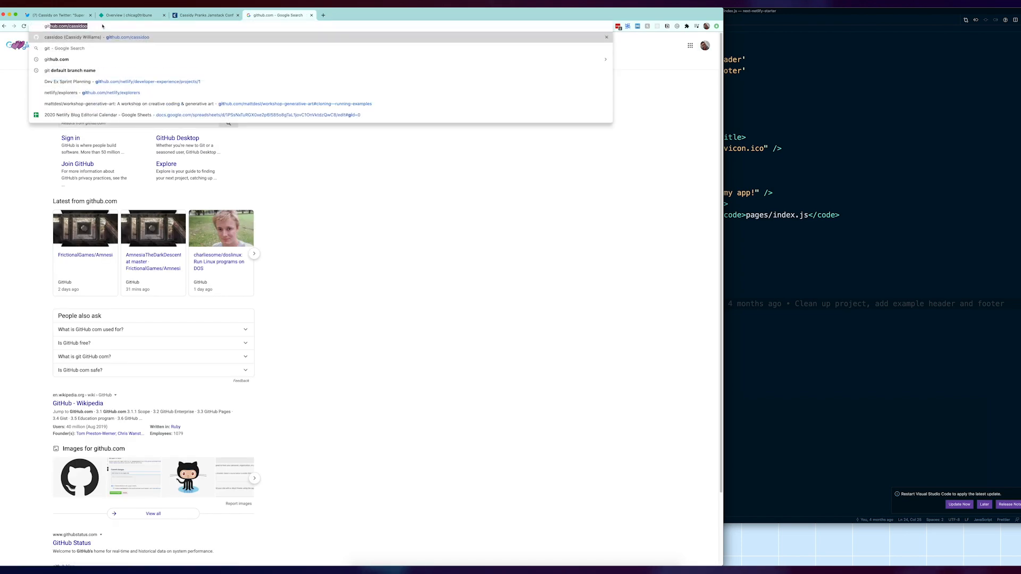
{"action": "key", "text": "Return"}
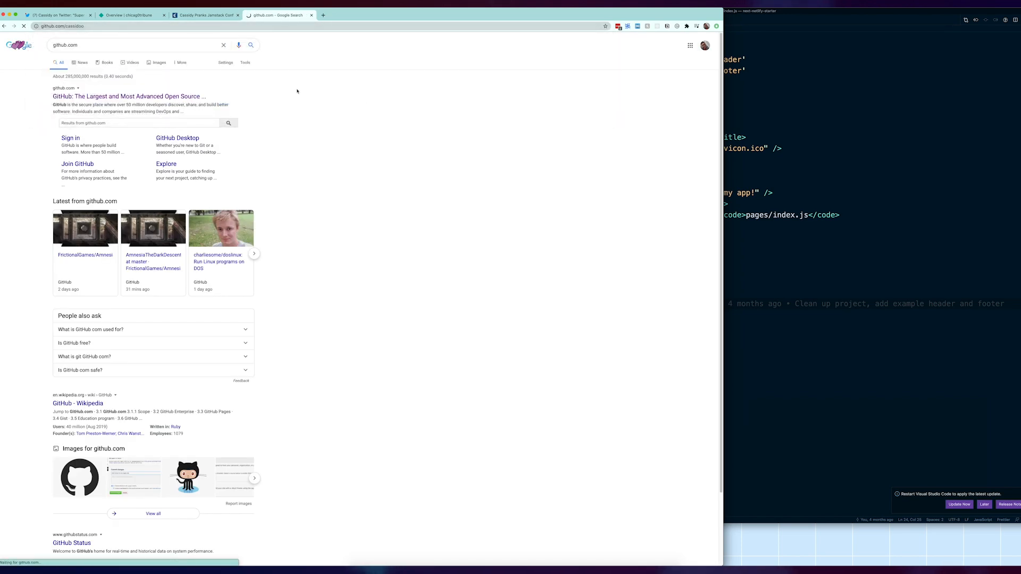
{"action": "left_click", "coordinate": [128, 96]}
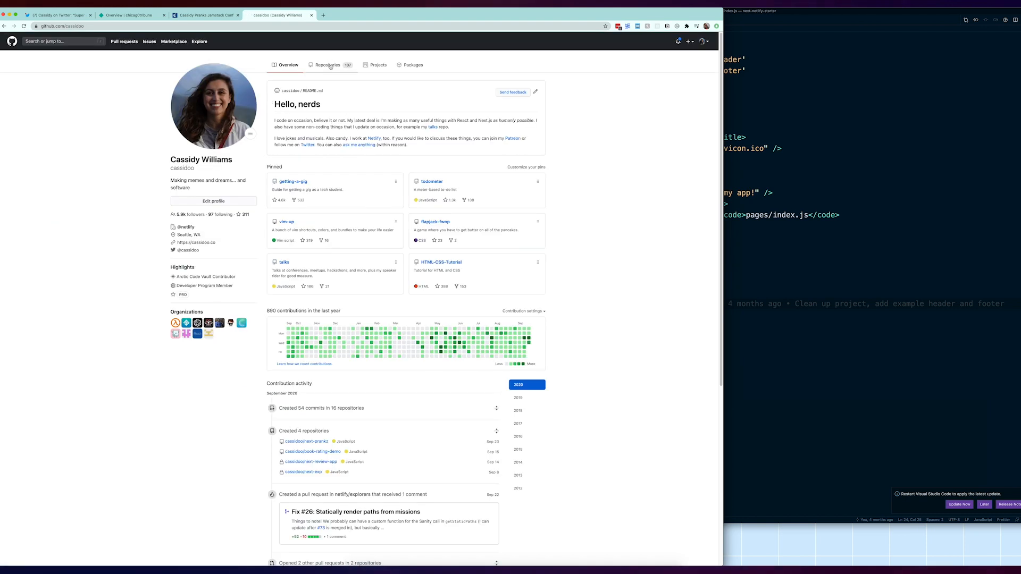
{"action": "left_click", "coordinate": [328, 64]}
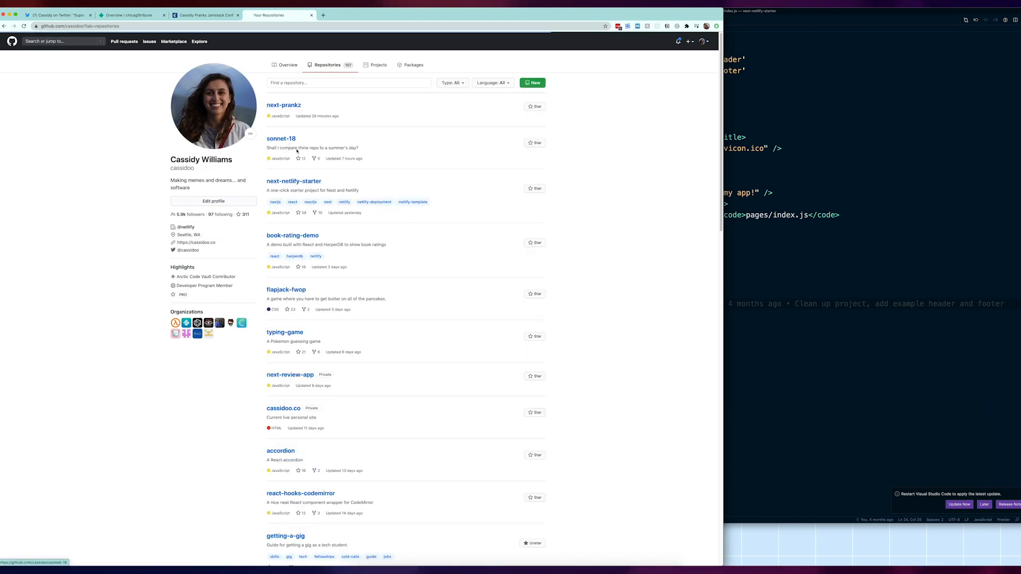
{"action": "left_click", "coordinate": [284, 104]}
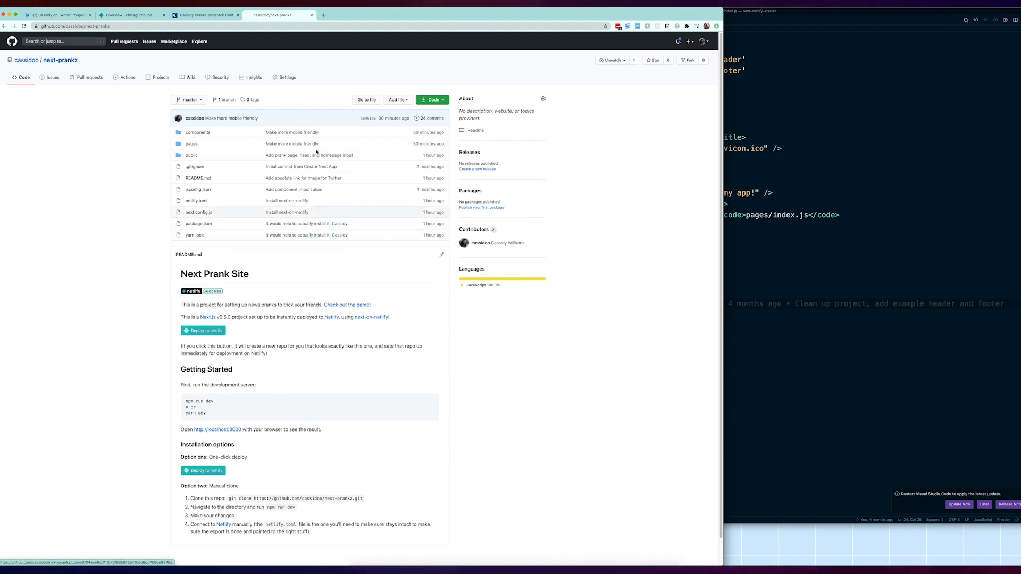
{"action": "left_click", "coordinate": [203, 15]}
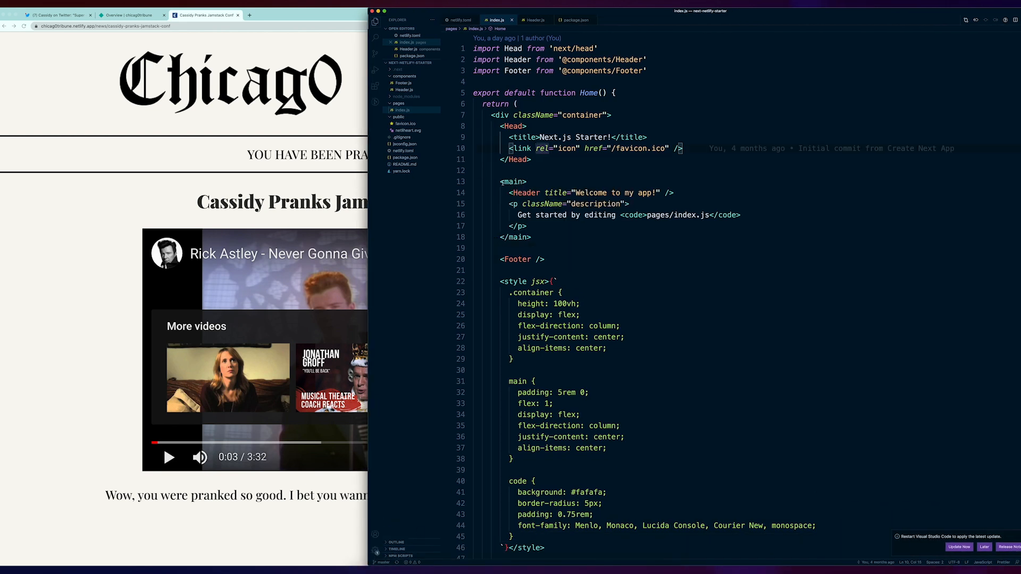
Create a 'news' folder inside the pages directory in Explorer.
{"action": "left_click", "coordinate": [521, 226]}
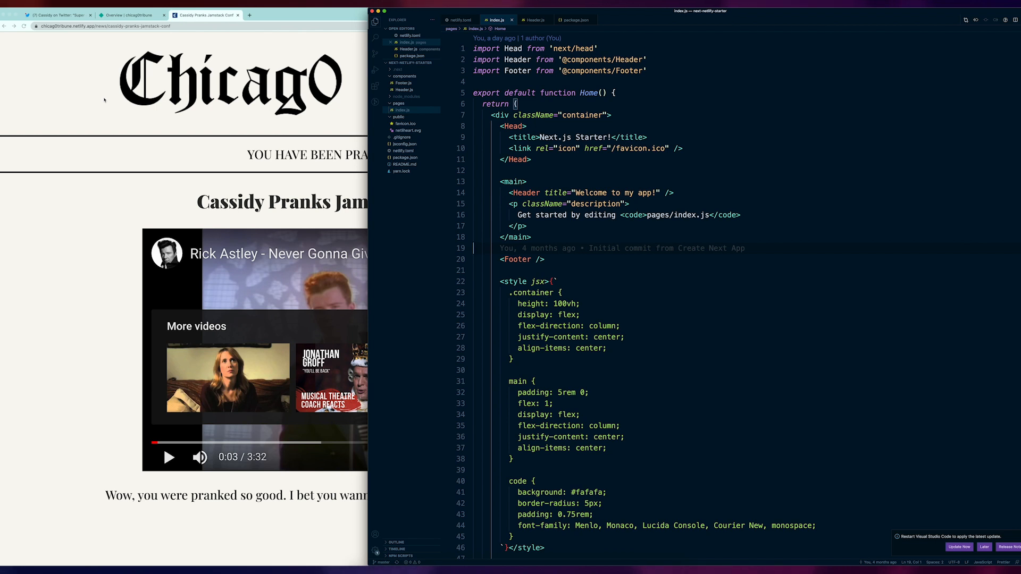
{"action": "left_click", "coordinate": [398, 103]}
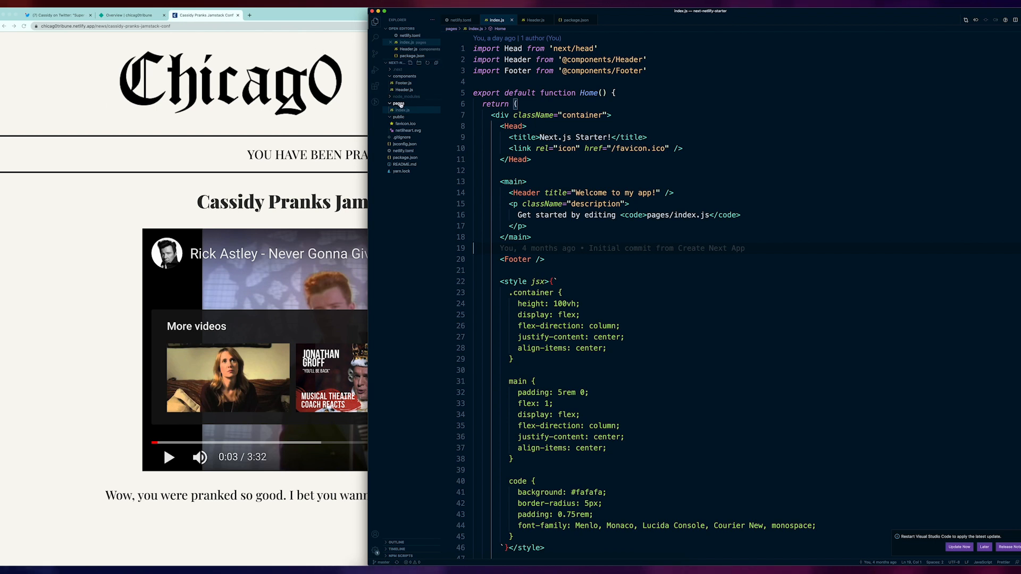
{"action": "right_click", "coordinate": [399, 104]}
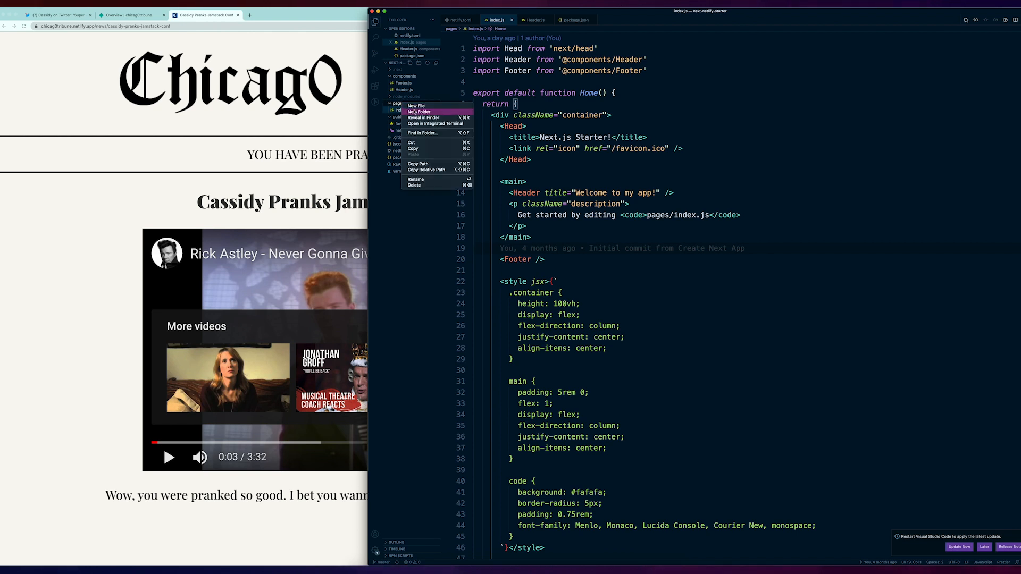
{"action": "left_click", "coordinate": [416, 106]}
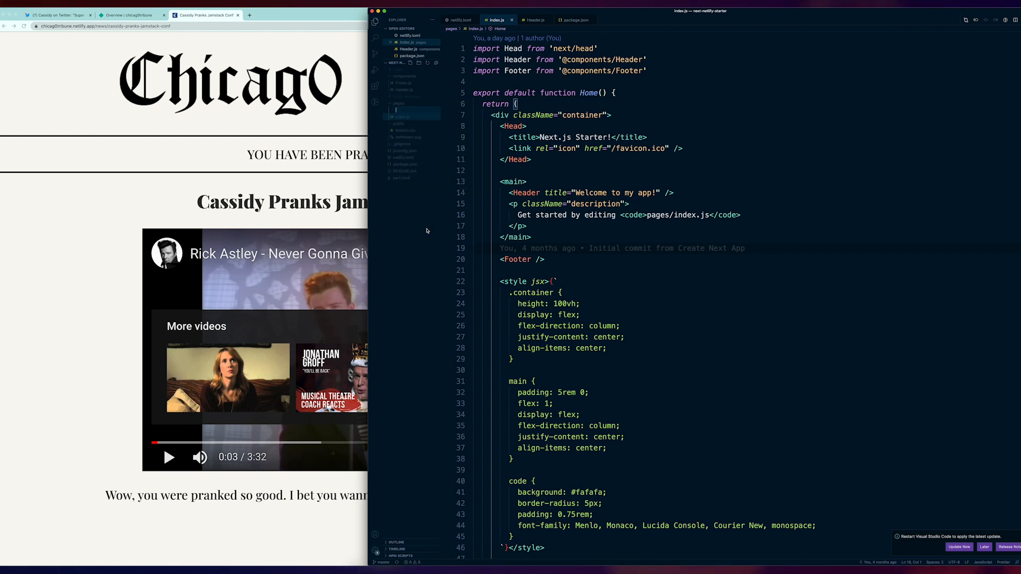
{"action": "left_click", "coordinate": [400, 109]}
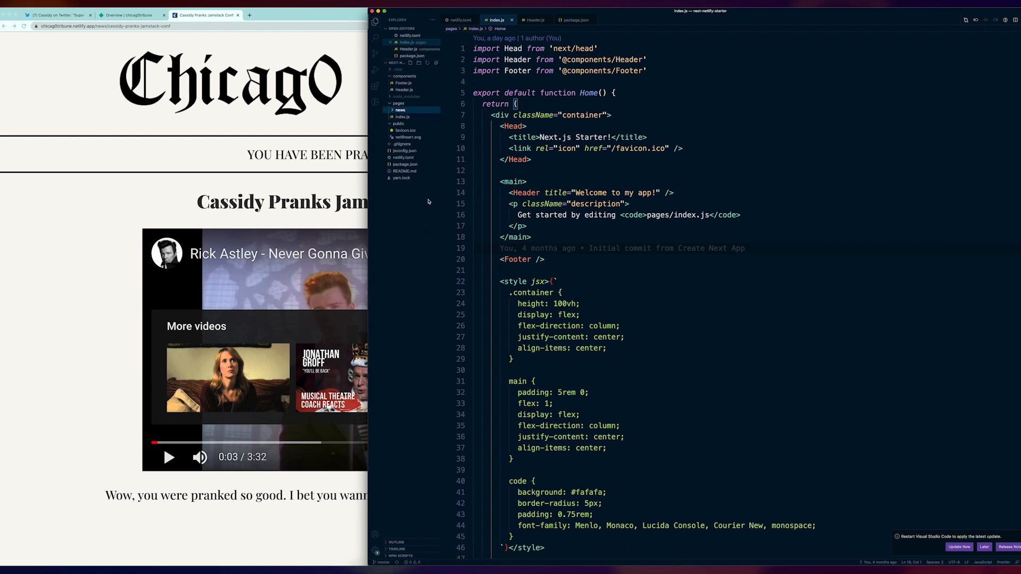
{"action": "mouse_move", "coordinate": [395, 211]}
{"action": "type", "text": "[article].js"}
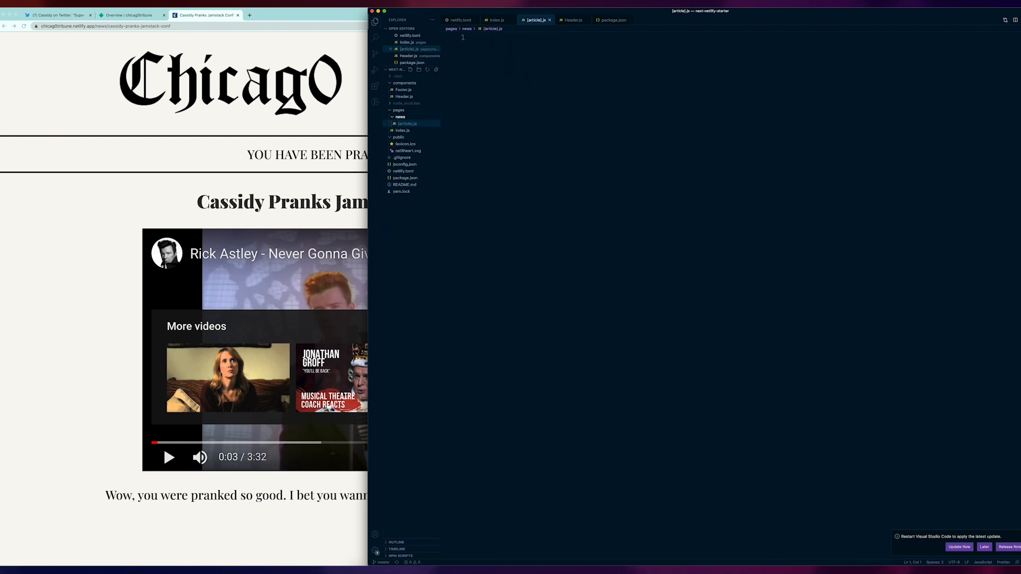
{"action": "mouse_move", "coordinate": [407, 124]}
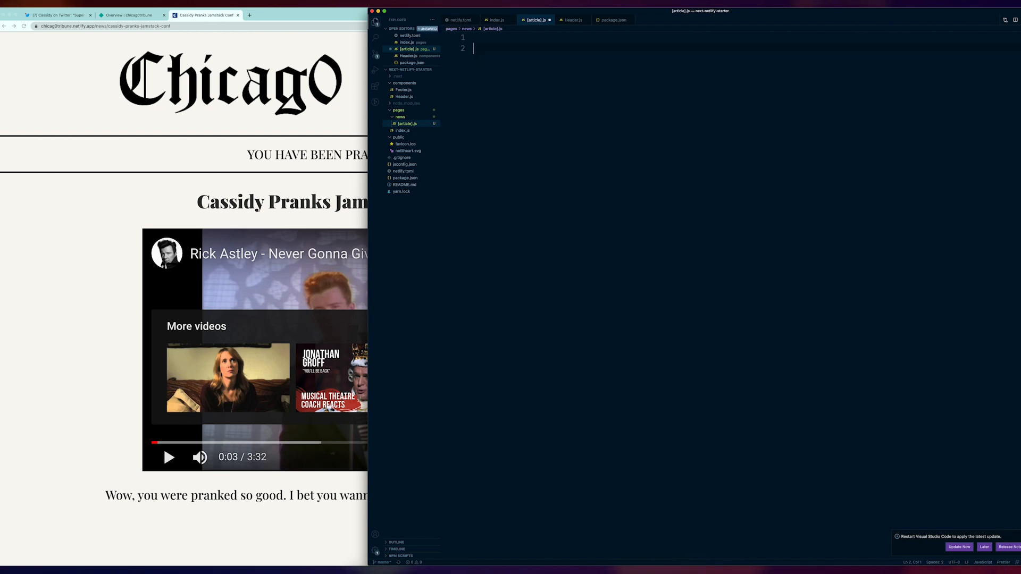
Write export default function Article() returning <div>This is a div!</div>.
{"action": "type", "text": "export"}
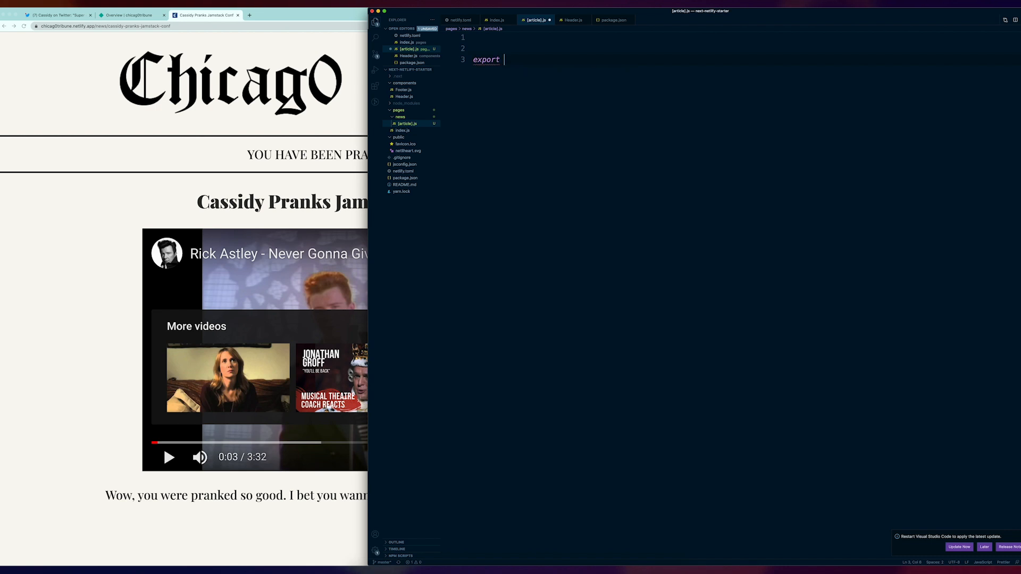
{"action": "type", "text": "default function A"}
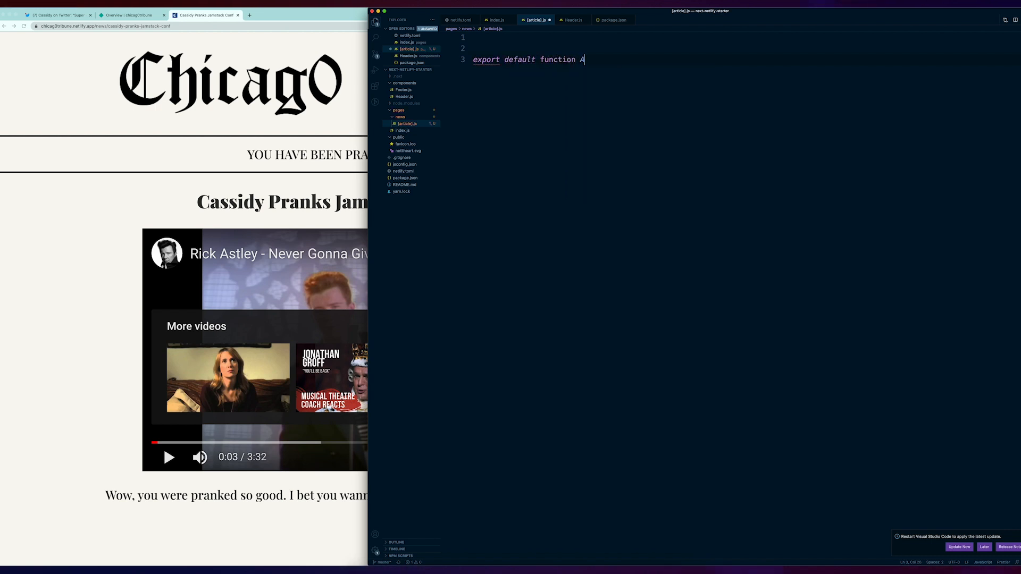
{"action": "type", "text": "rticle("}
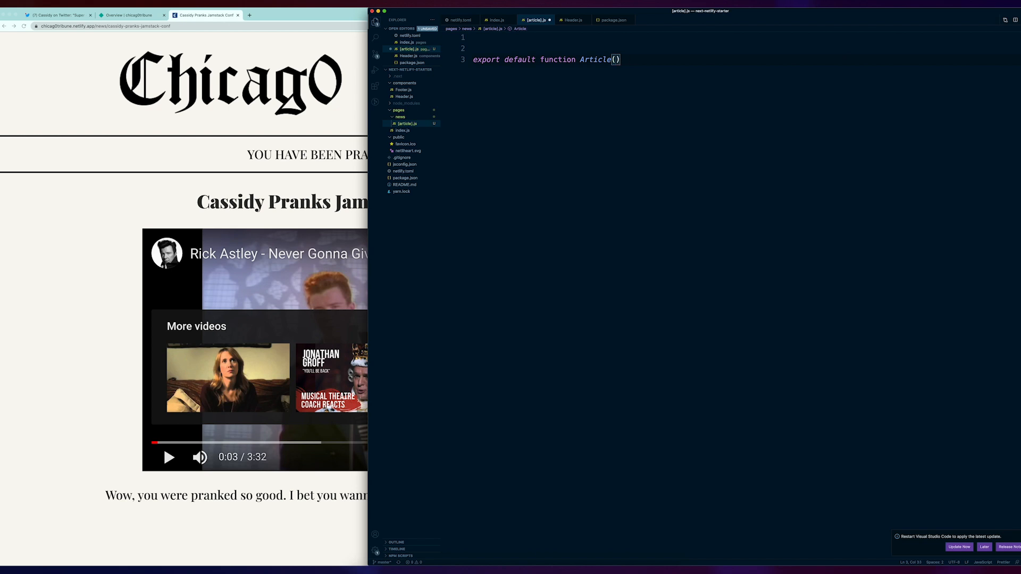
{"action": "type", "text": "{ }"}
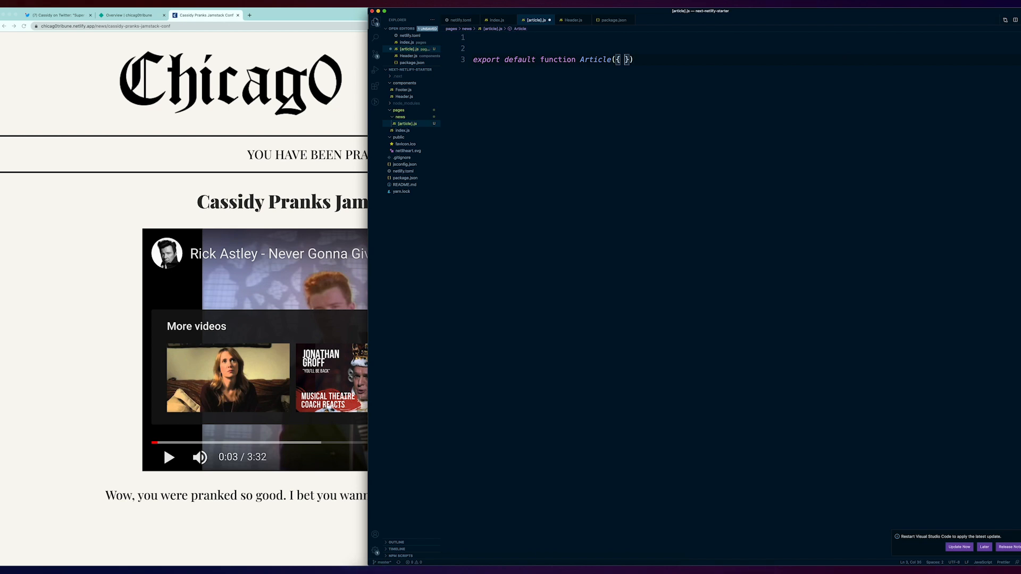
{"action": "key", "text": "Backspace"}
{"action": "type", "text": "props) "}
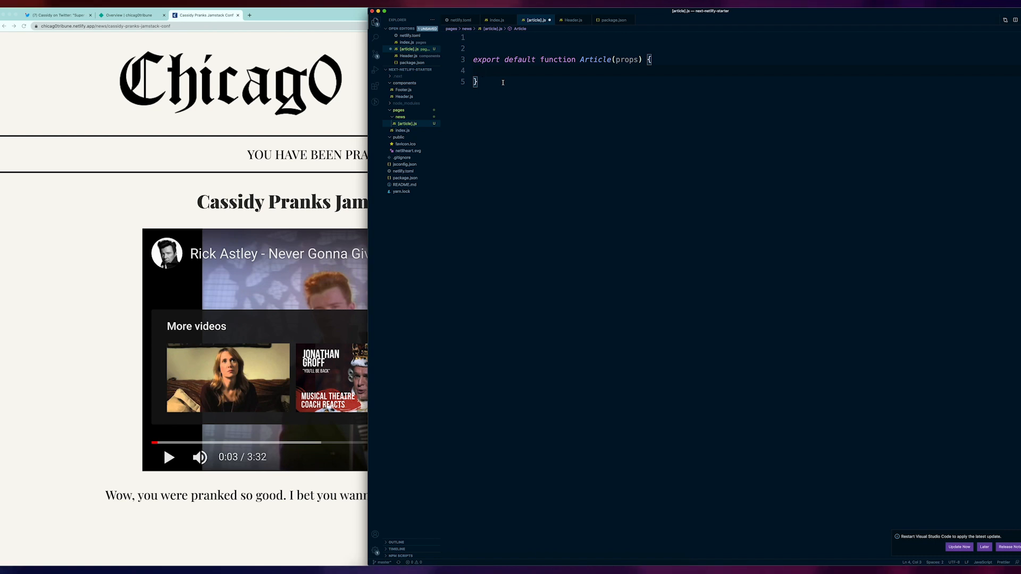
{"action": "type", "text": "return"}
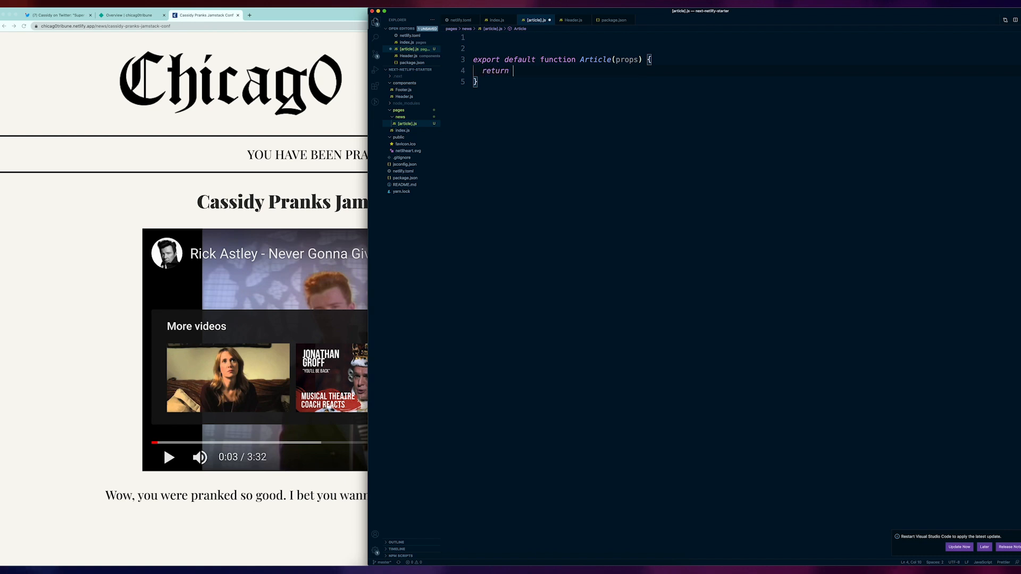
{"action": "type", "text": "<div>"}
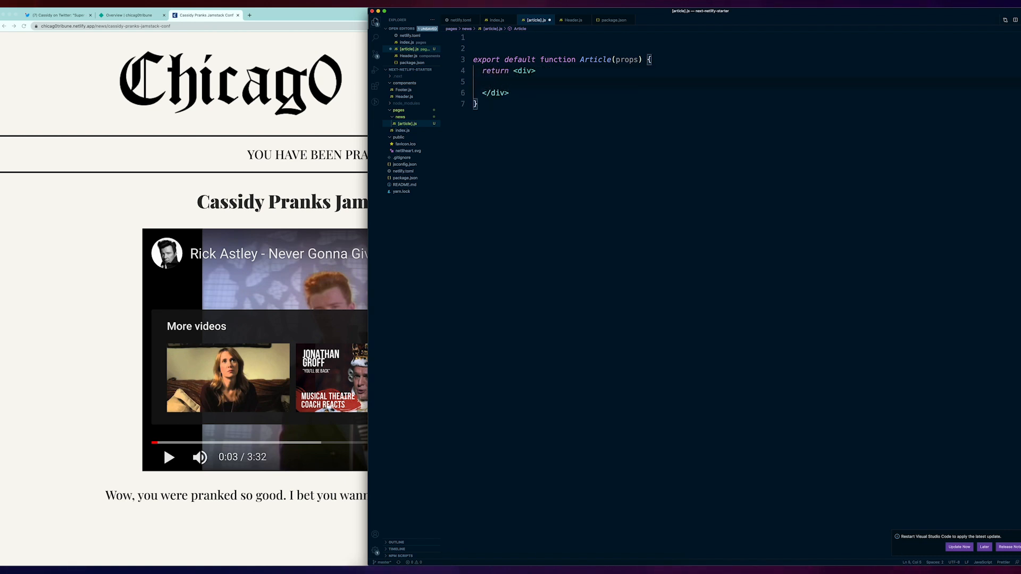
{"action": "type", "text": "This is a div!"}
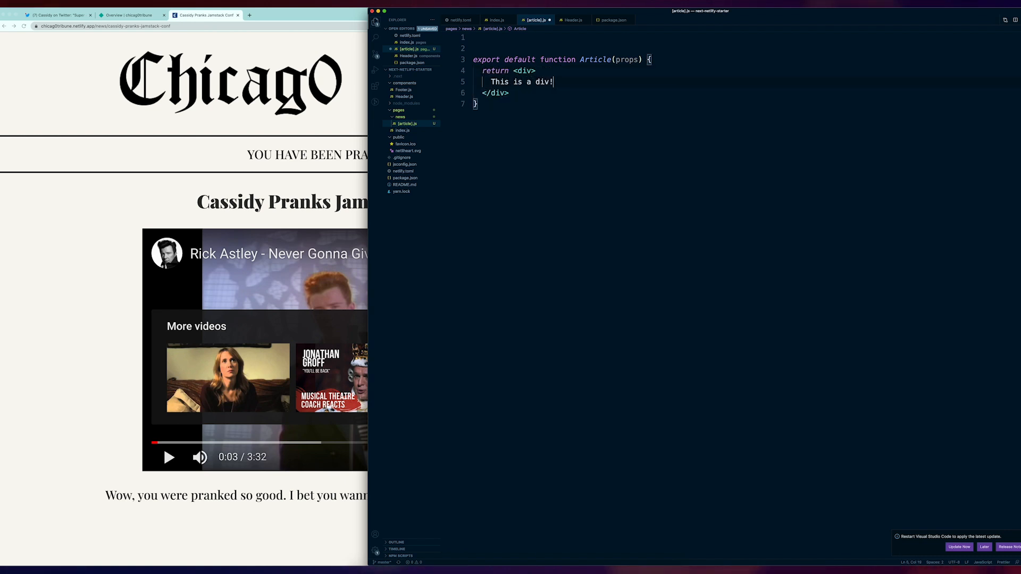
{"action": "left_click", "coordinate": [502, 37]}
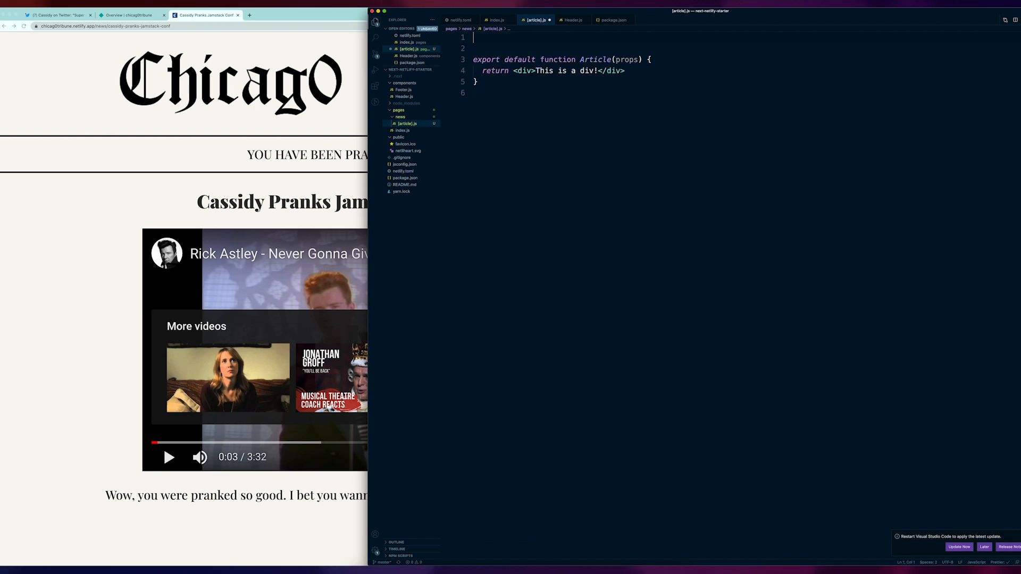
Export getStaticPaths at the top of [article].js returning paths: [] and fallback: true.
{"action": "type", "text": "export function get"}
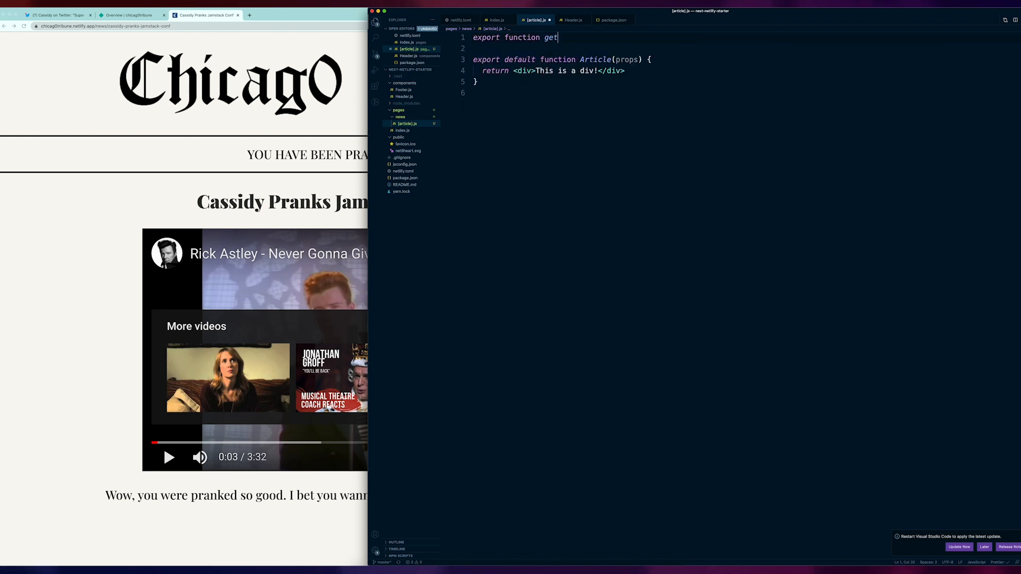
{"action": "type", "text": "StaticPaths() {"}
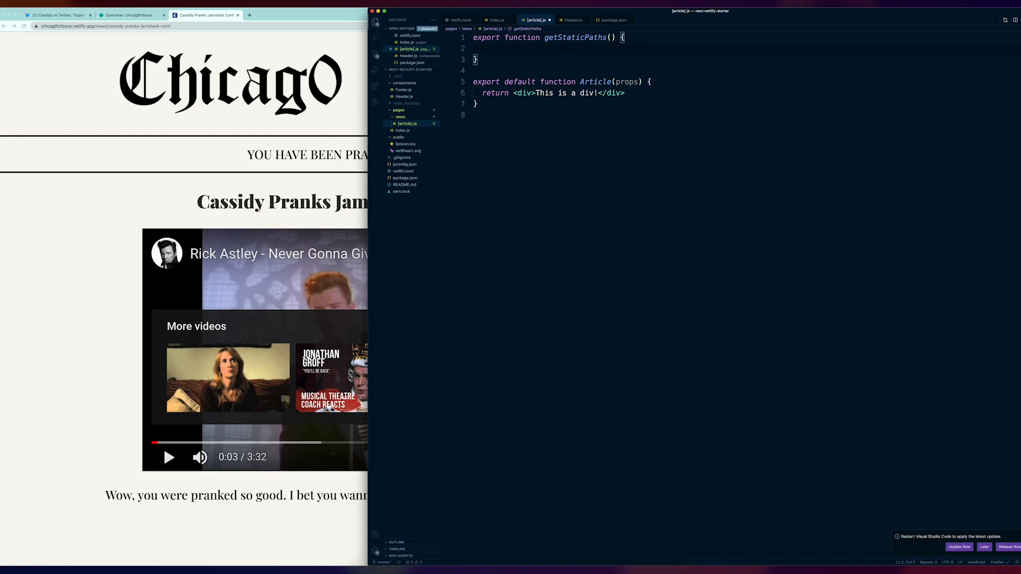
{"action": "type", "text": "return"}
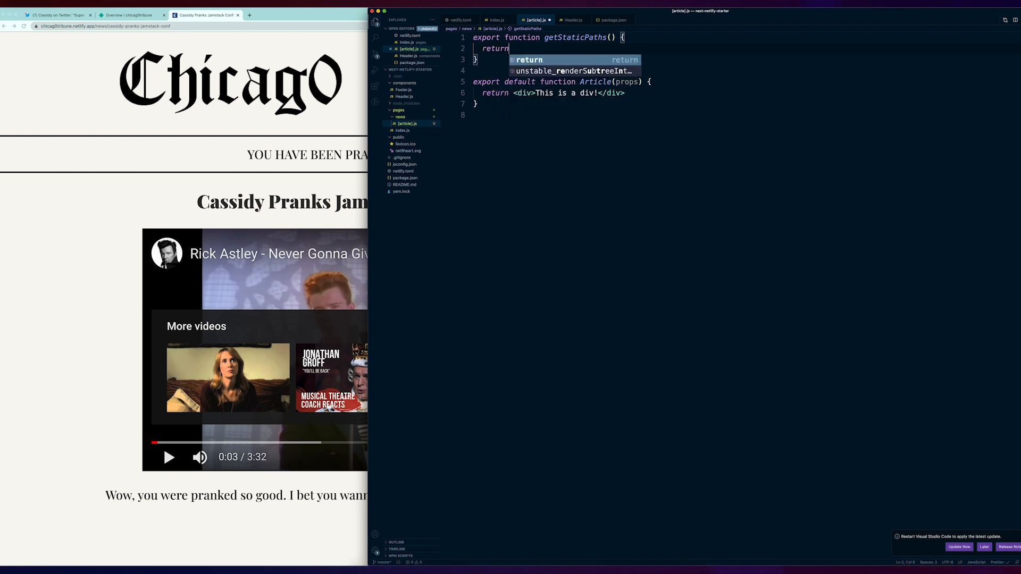
{"action": "type", "text": "{}"}
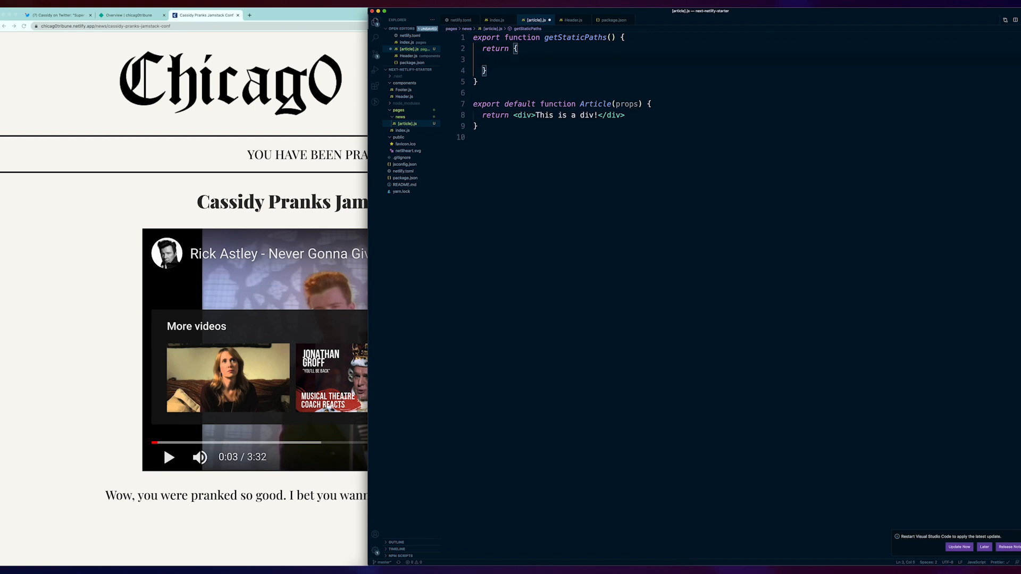
{"action": "type", "text": "paths"}
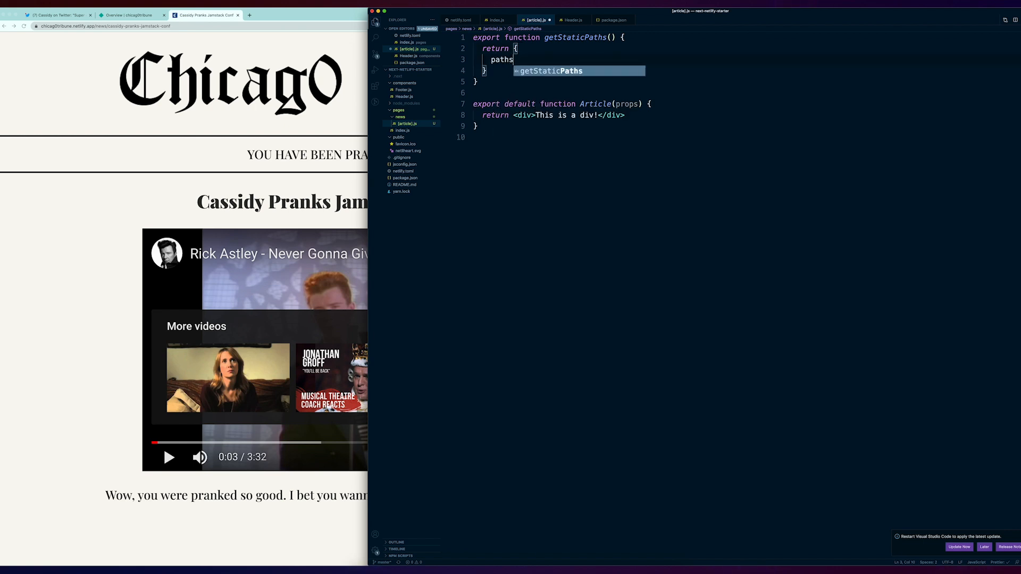
{"action": "type", "text": ": []"}
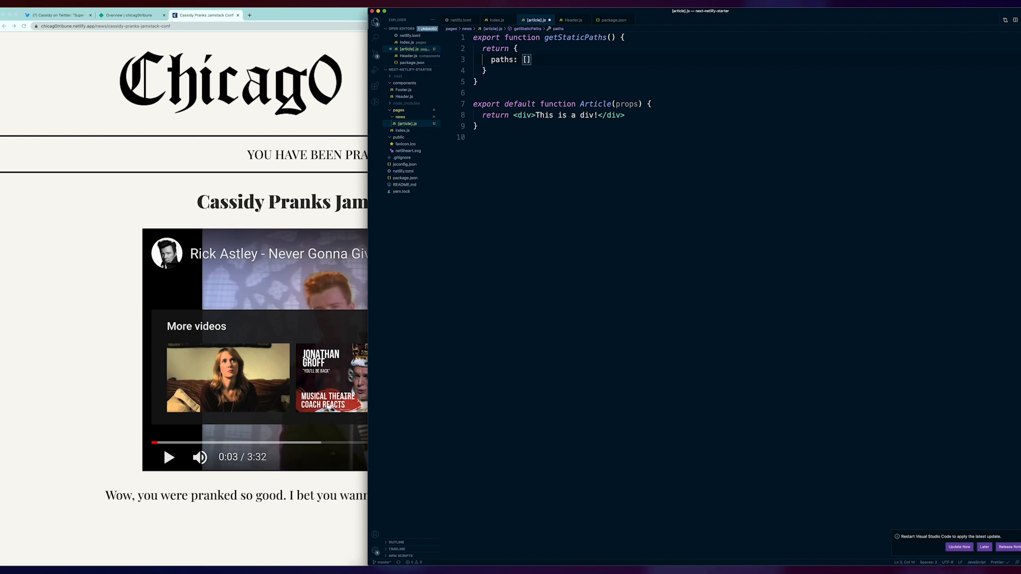
{"action": "type", "text": ","}
{"action": "type", "text": "fallback: true"}
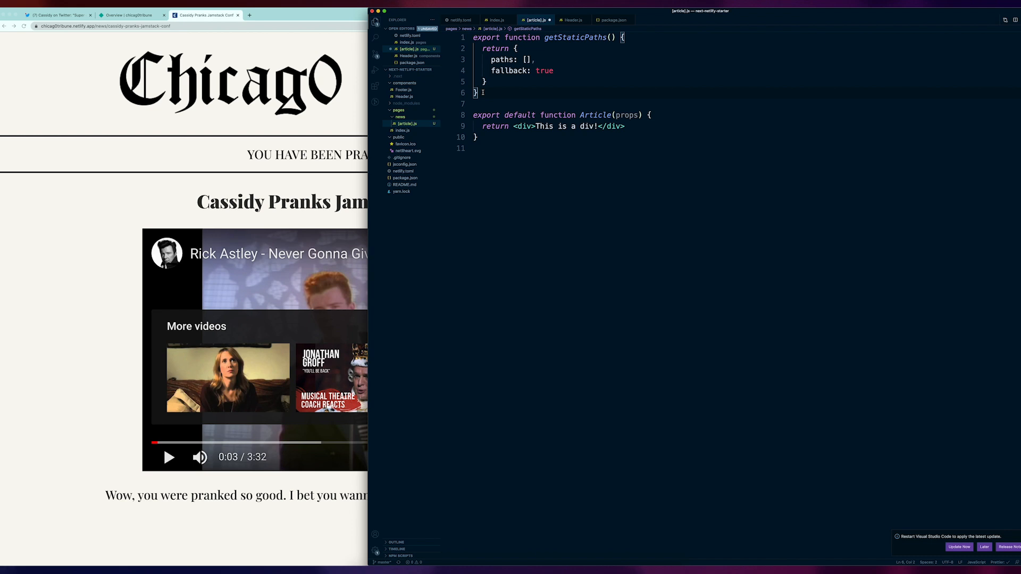
{"action": "key", "text": "Enter"}
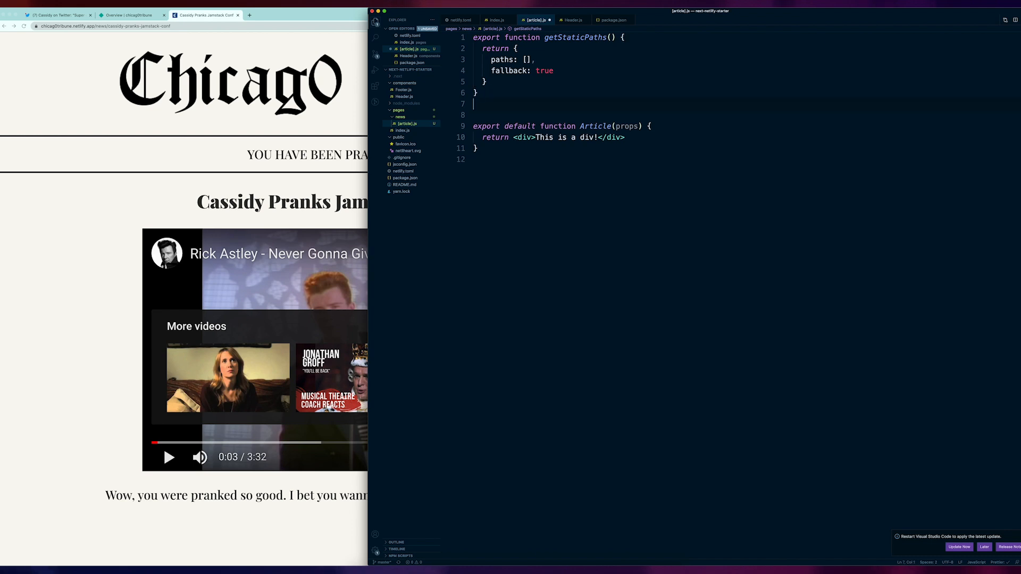
Scaffold getStaticProps({ params }) returning props: { title }.
{"action": "type", "text": "export function getStaticPr"}
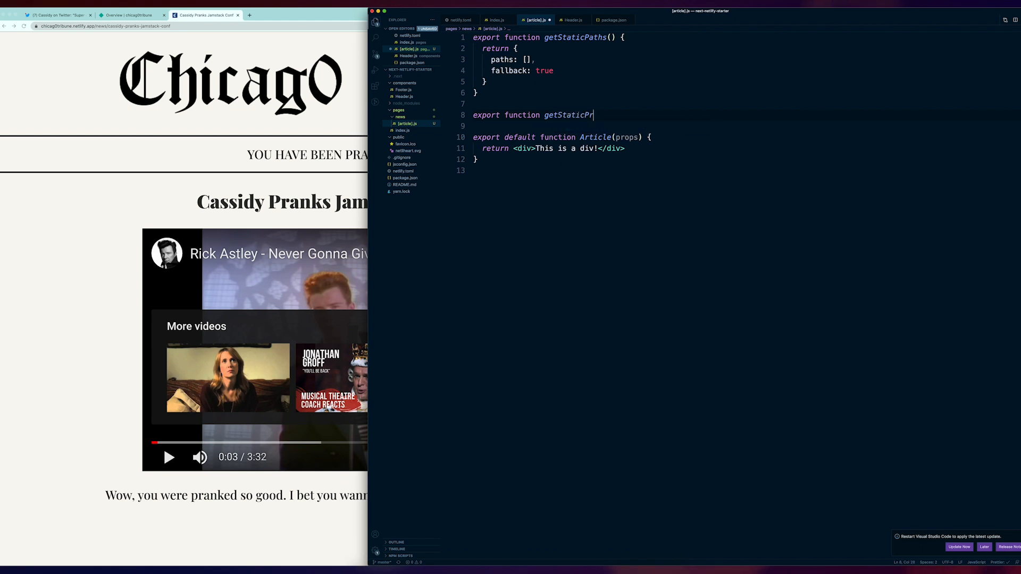
{"action": "type", "text": "ops() {}"}
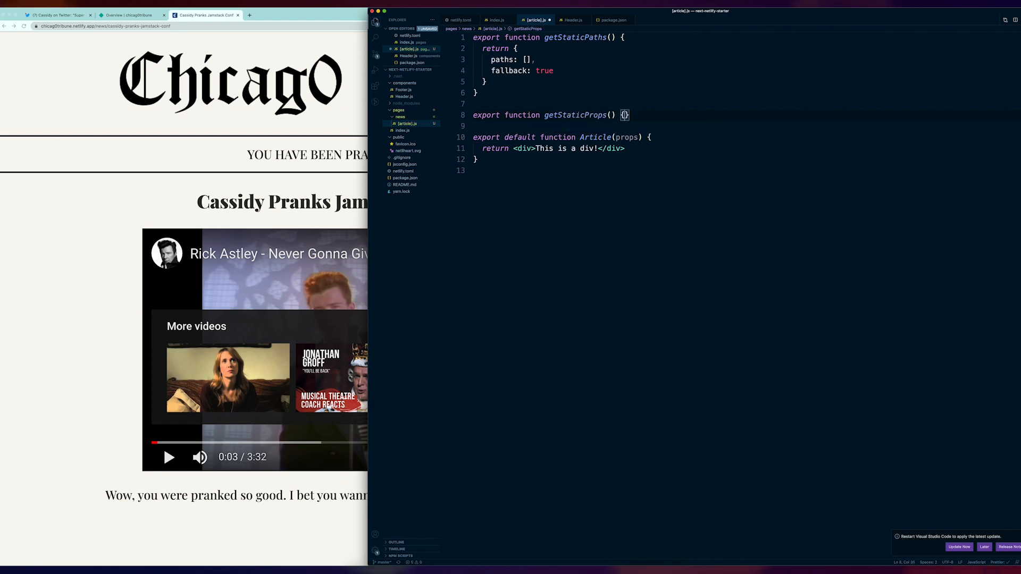
{"action": "key", "text": "Return"}
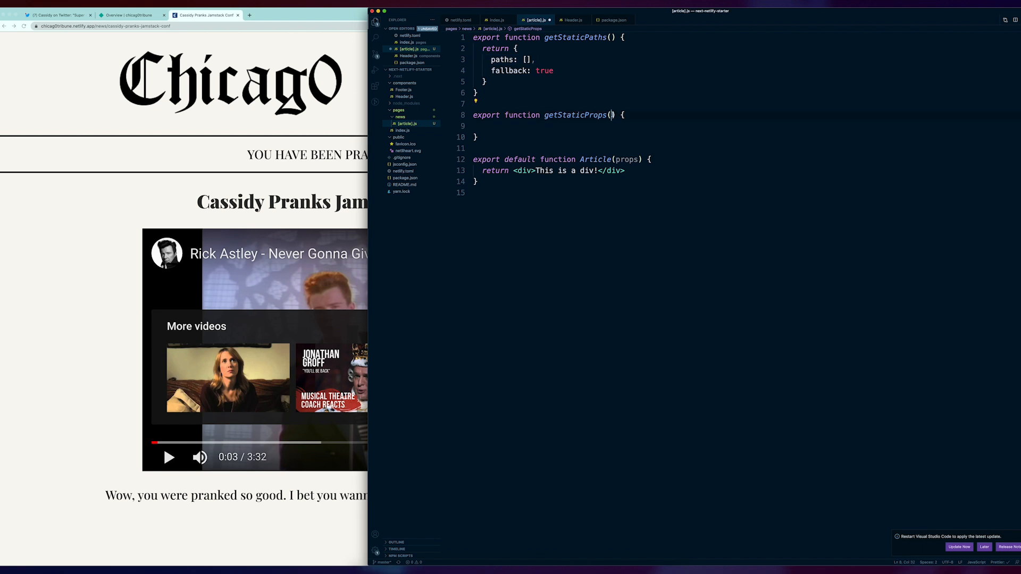
{"action": "type", "text": "{}"}
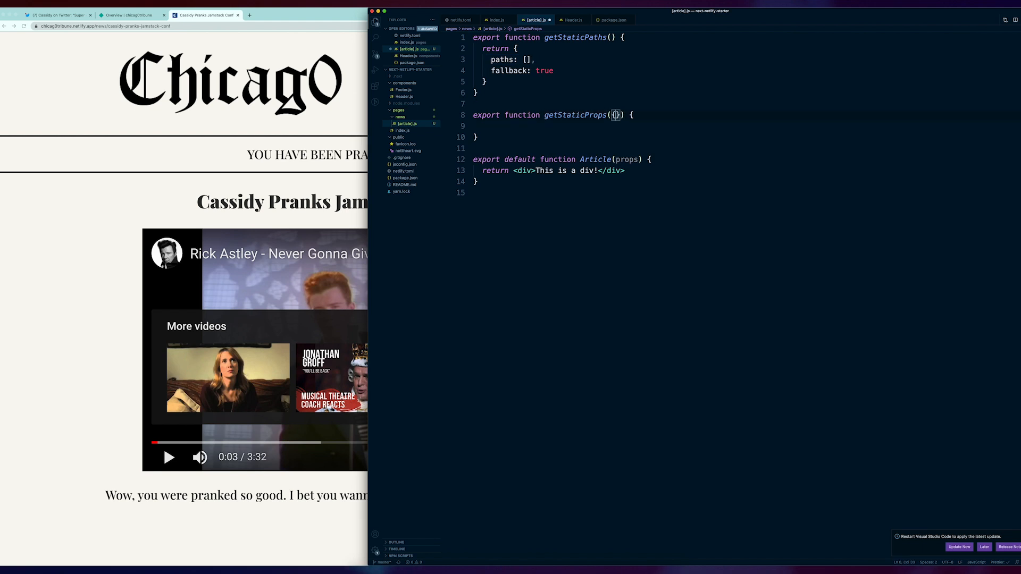
{"action": "type", "text": "{ param }"}
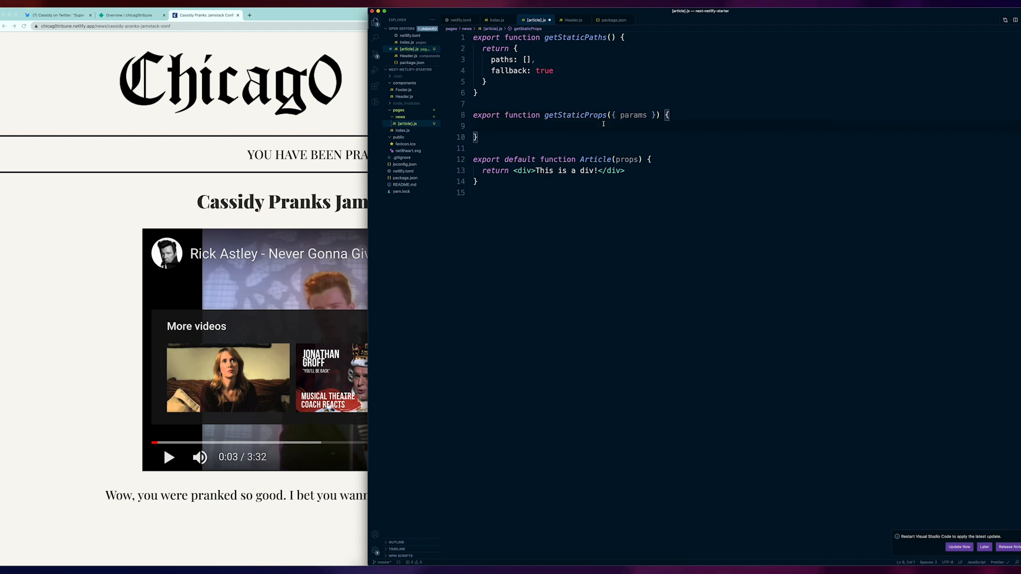
{"action": "type", "text": "return {"}
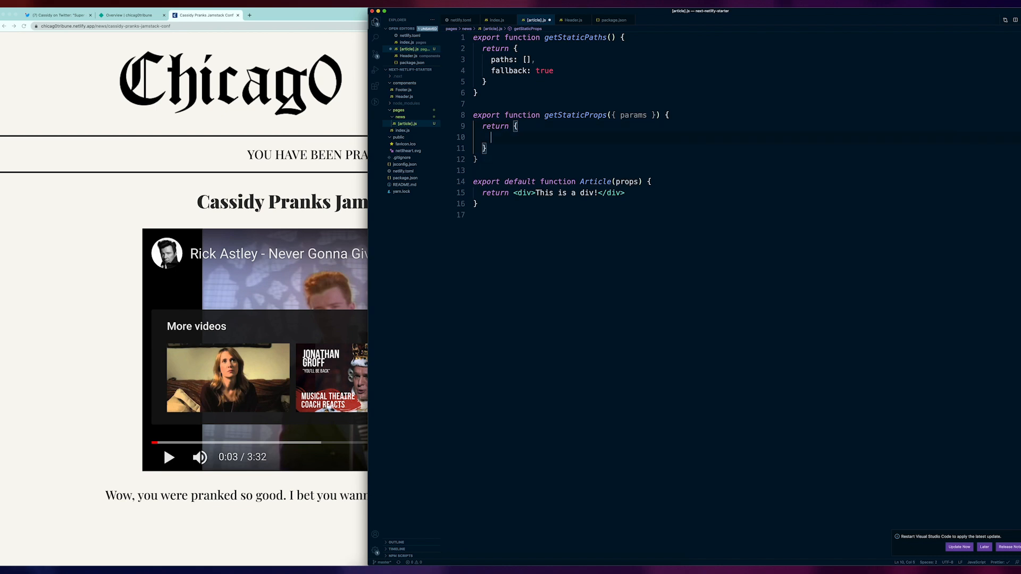
{"action": "type", "text": "props:"}
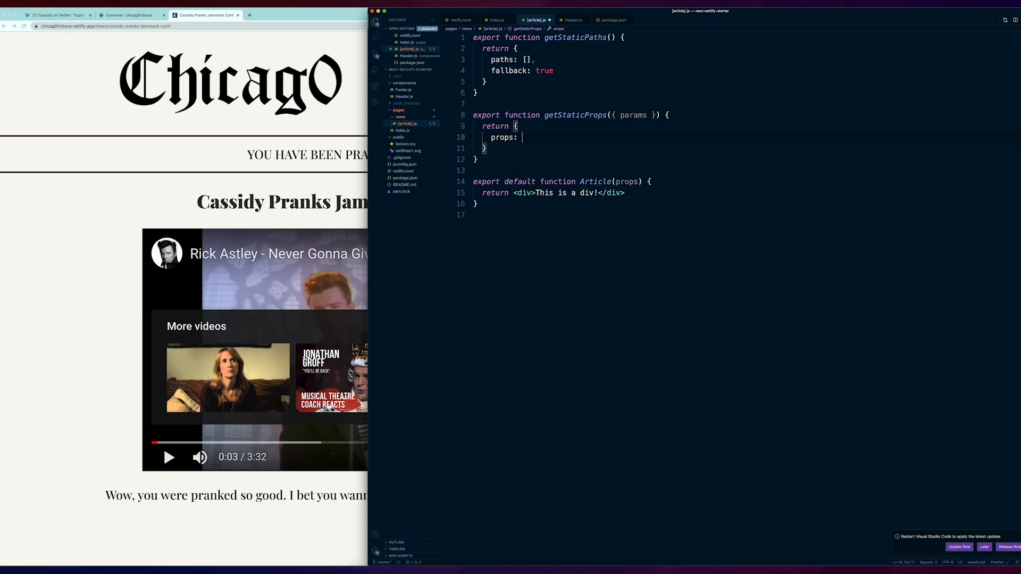
{"action": "type", "text": "{ title }"}
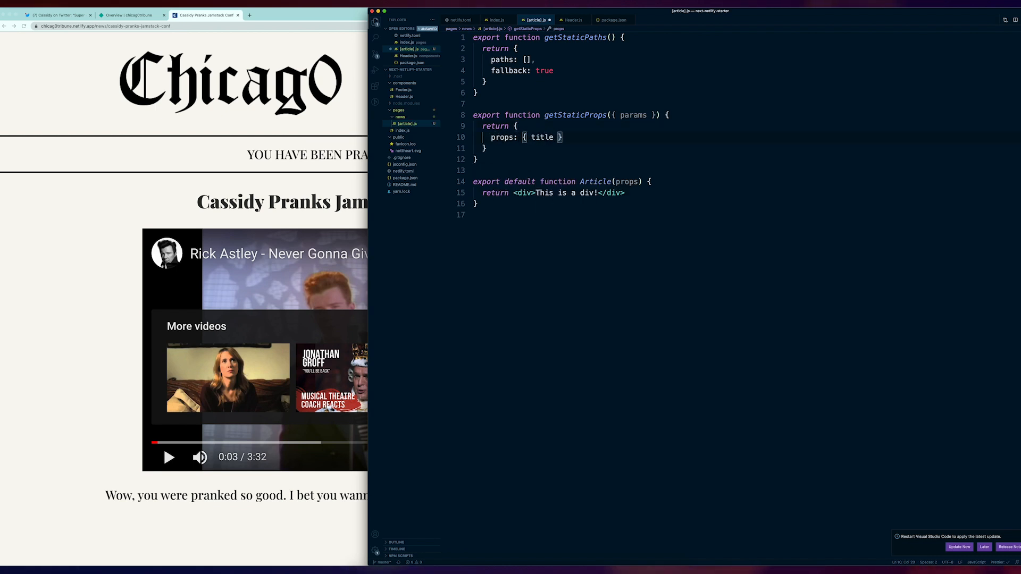
{"action": "key", "text": "enter"}
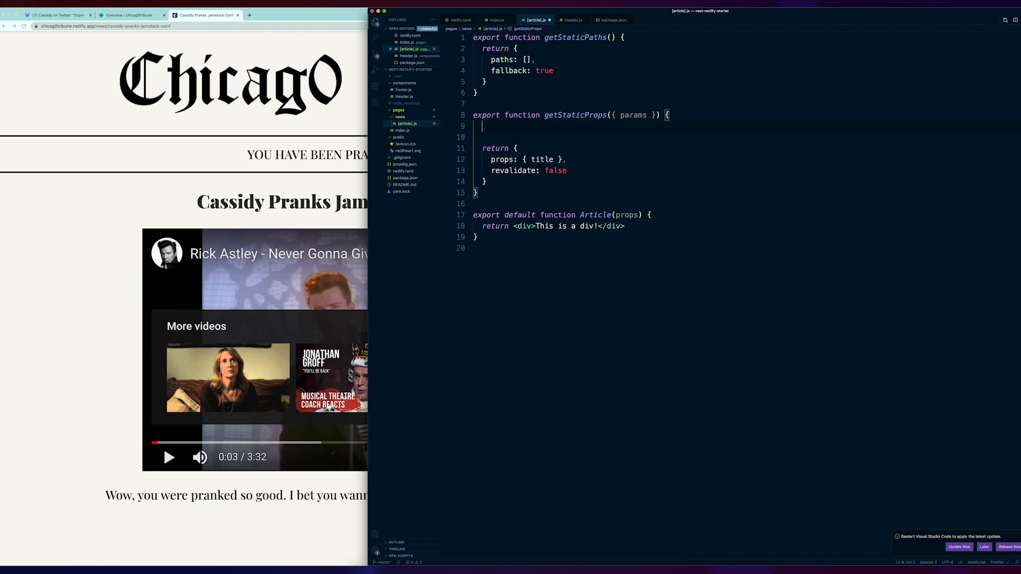
Define let title = params.article inside getStaticProps.
{"action": "type", "text": "let tit"}
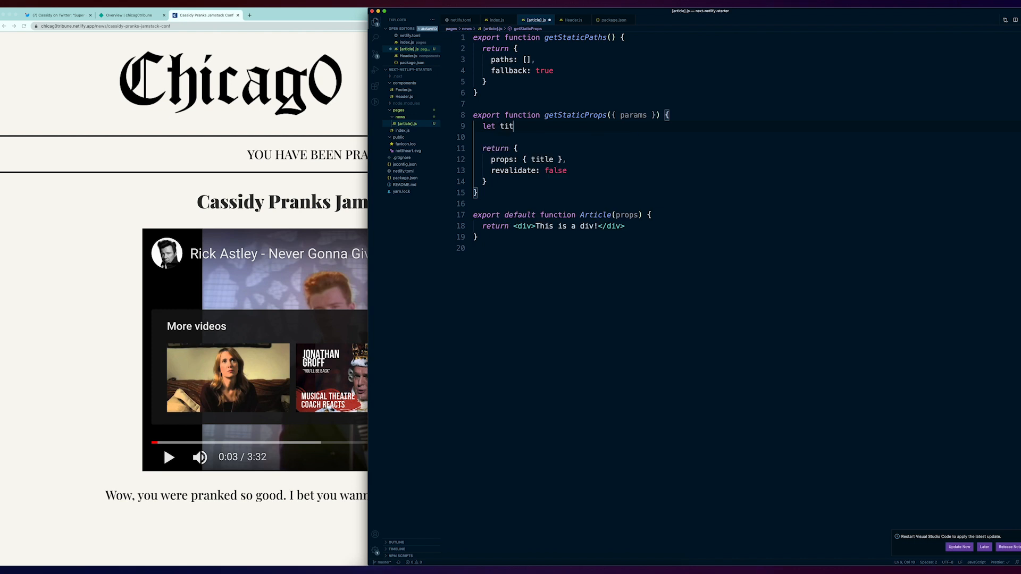
{"action": "type", "text": "le ="}
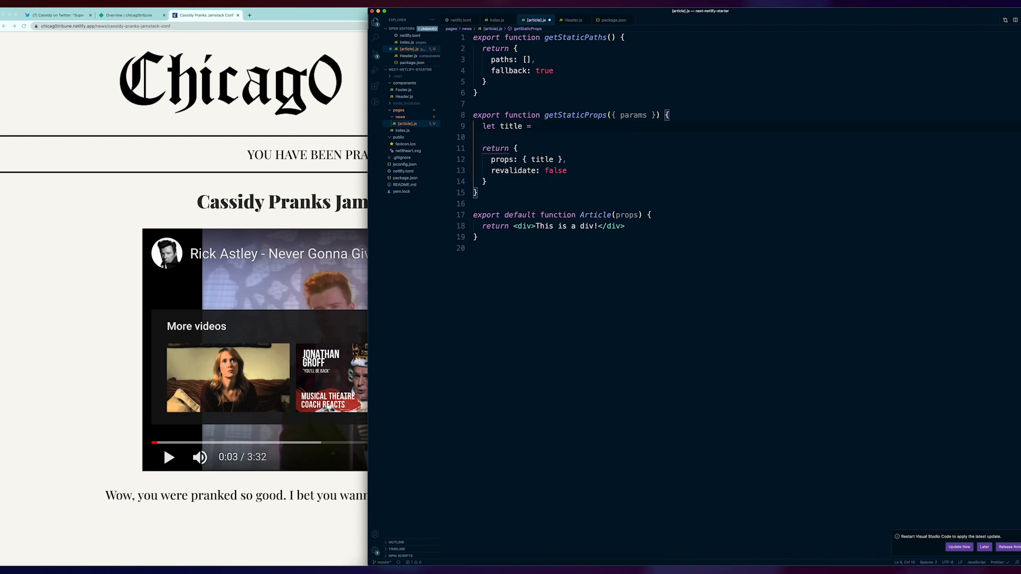
{"action": "type", "text": "params"}
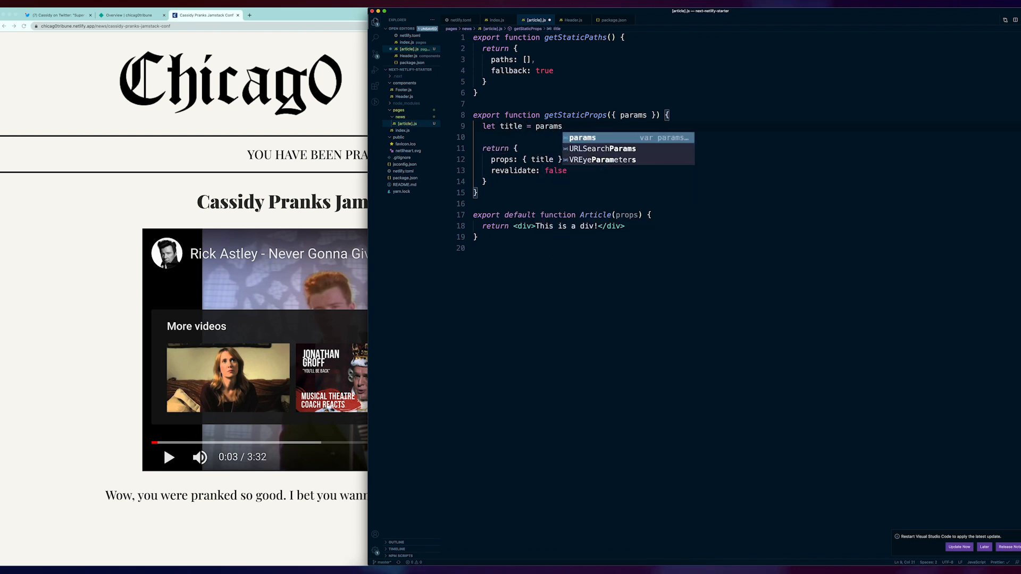
{"action": "type", "text": ".article"}
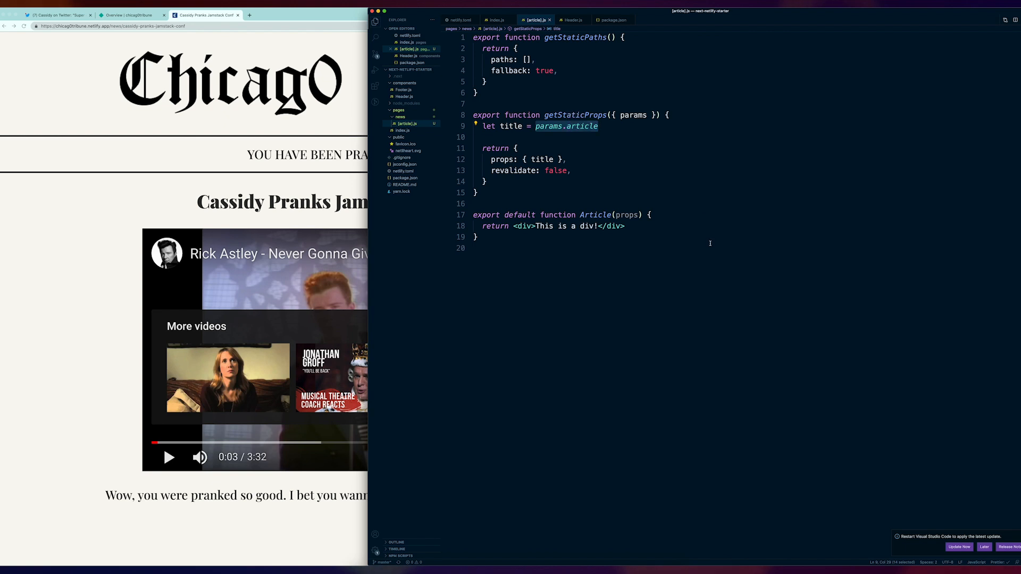
{"action": "left_click", "coordinate": [650, 215]}
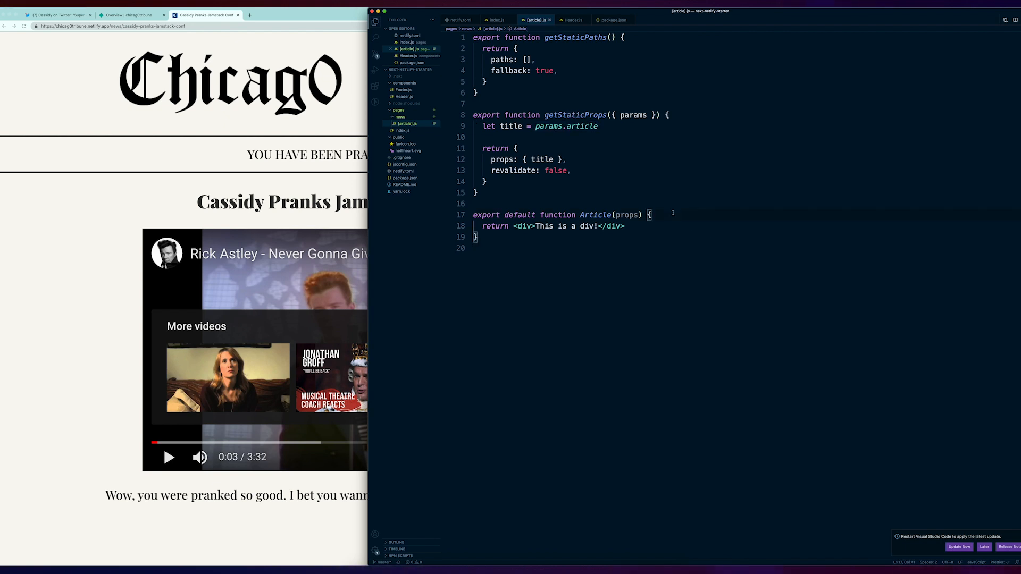
{"action": "key", "text": "Enter"}
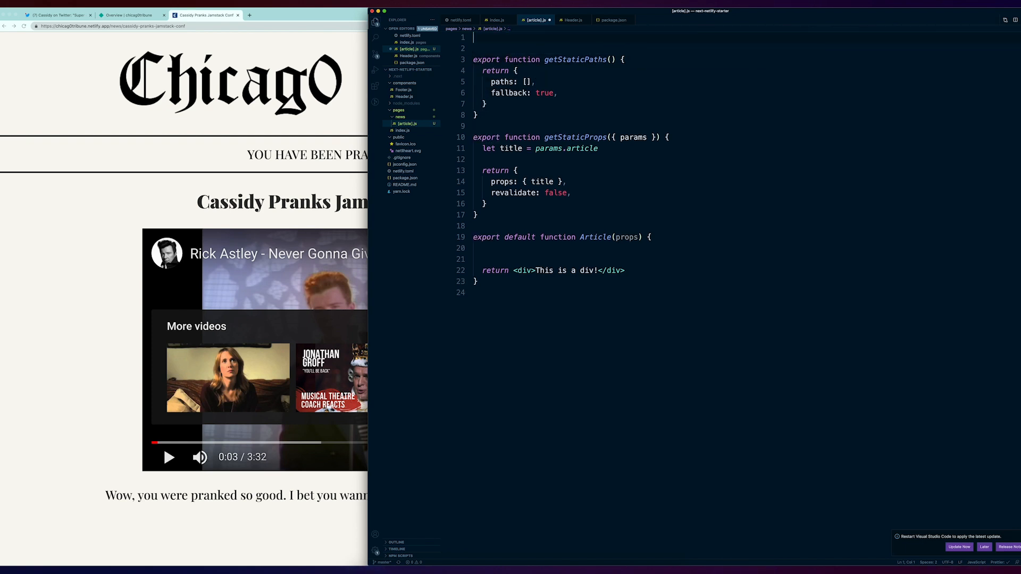
Import useRouter from 'next/router' and create const router = useRouter().
{"action": "type", "text": "import {"}
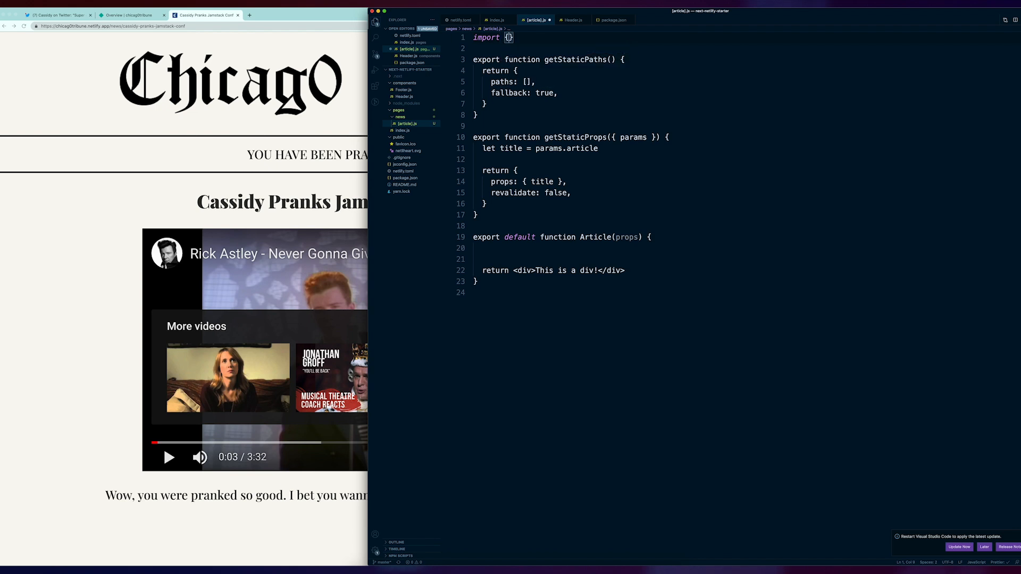
{"action": "type", "text": "U"}
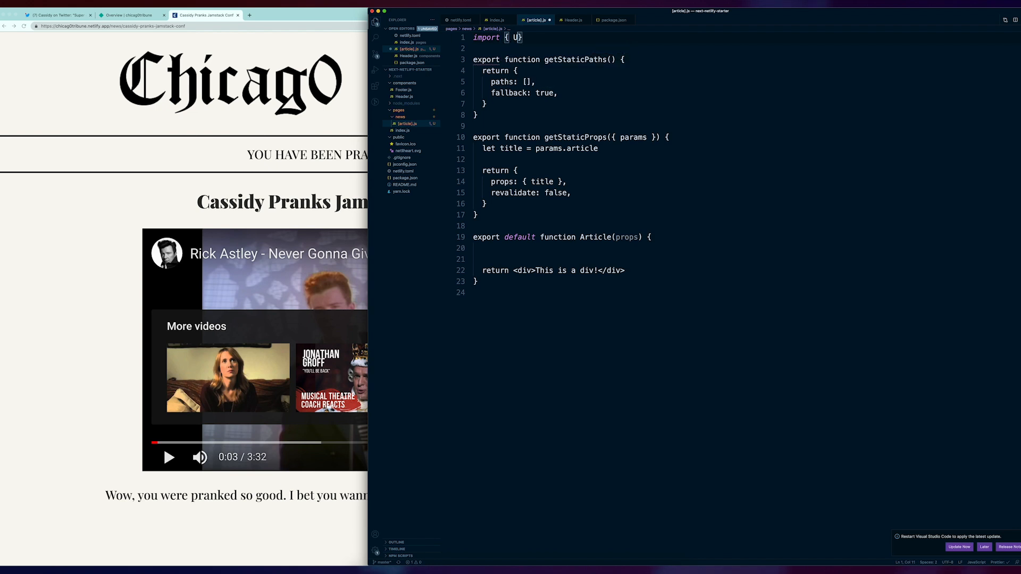
{"action": "type", "text": "seRouter"}
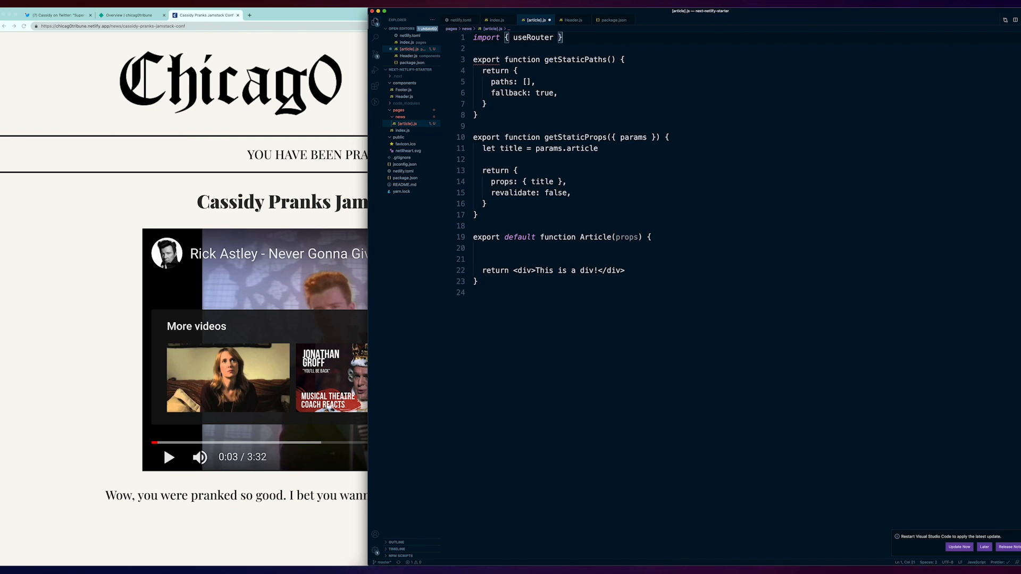
{"action": "type", "text": "f"}
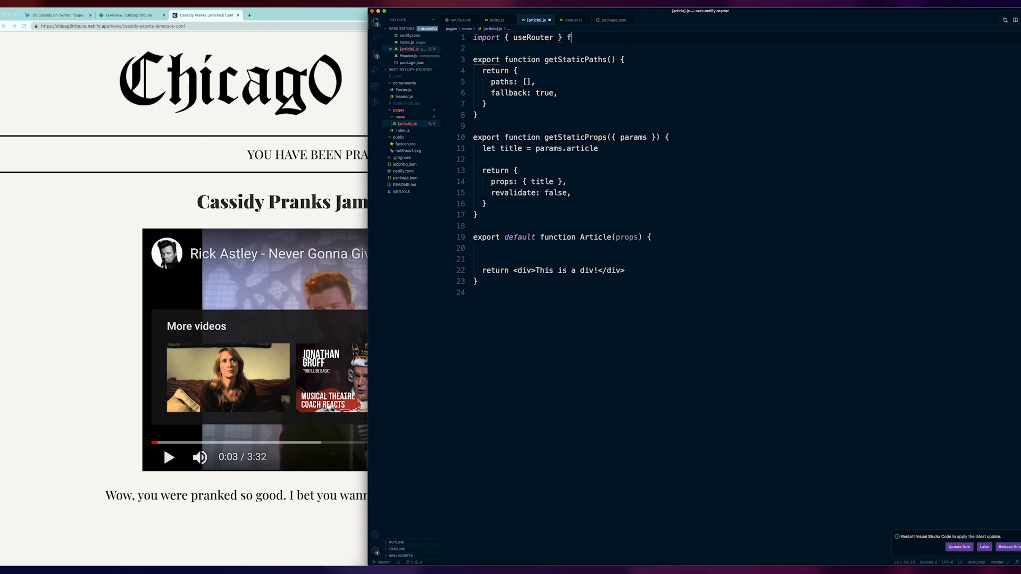
{"action": "type", "text": "rom 'next/router"}
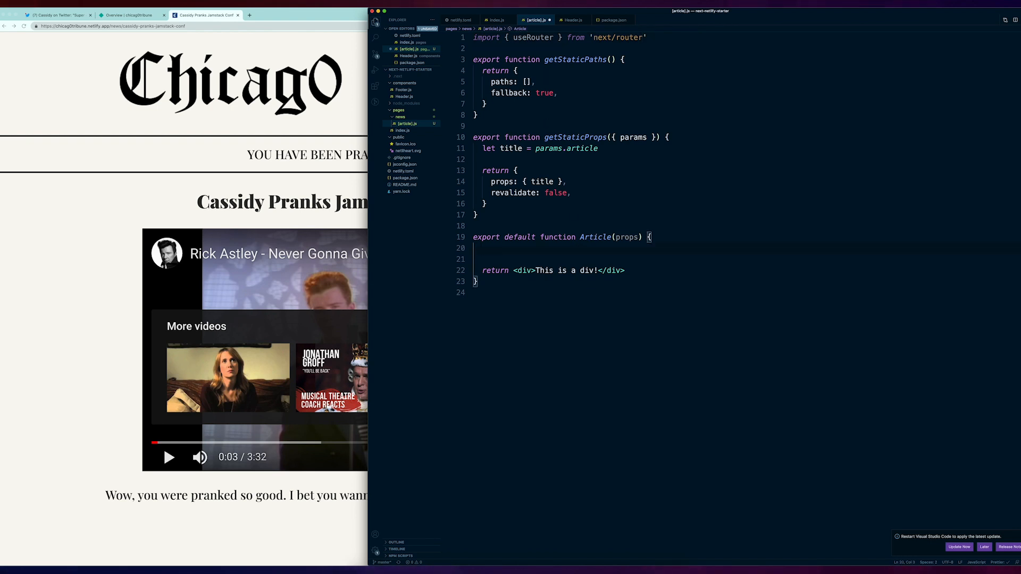
{"action": "type", "text": "const r"}
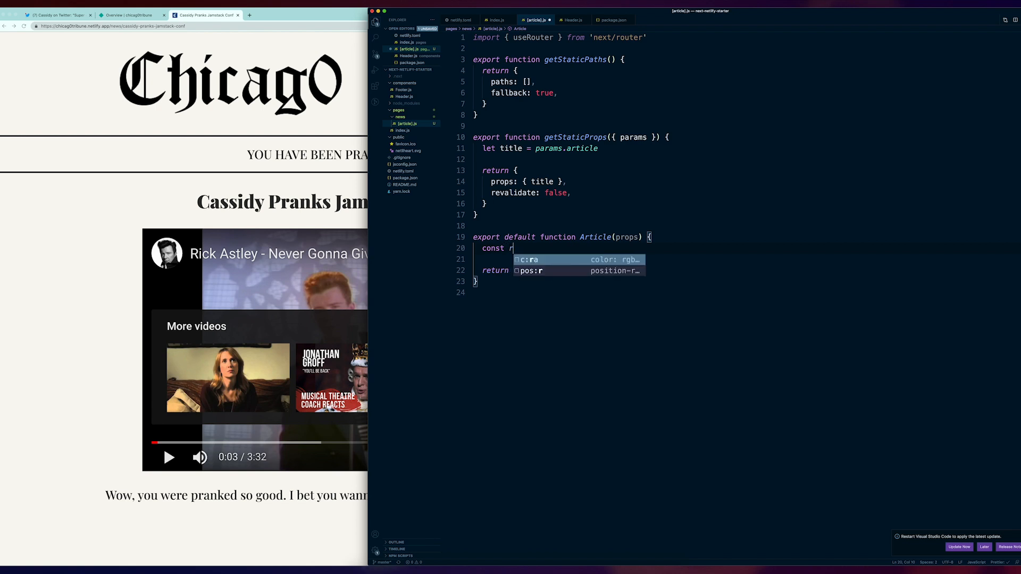
{"action": "type", "text": "outer = useRouter("}
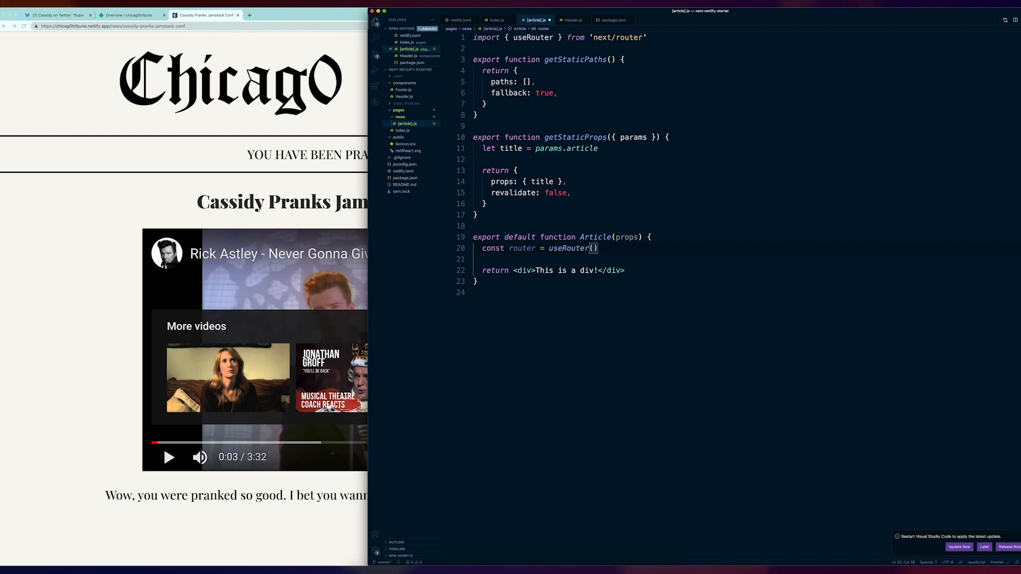
Add an if (router.isFallback) check returning 'Article loading...'.
{"action": "type", "text": "if"}
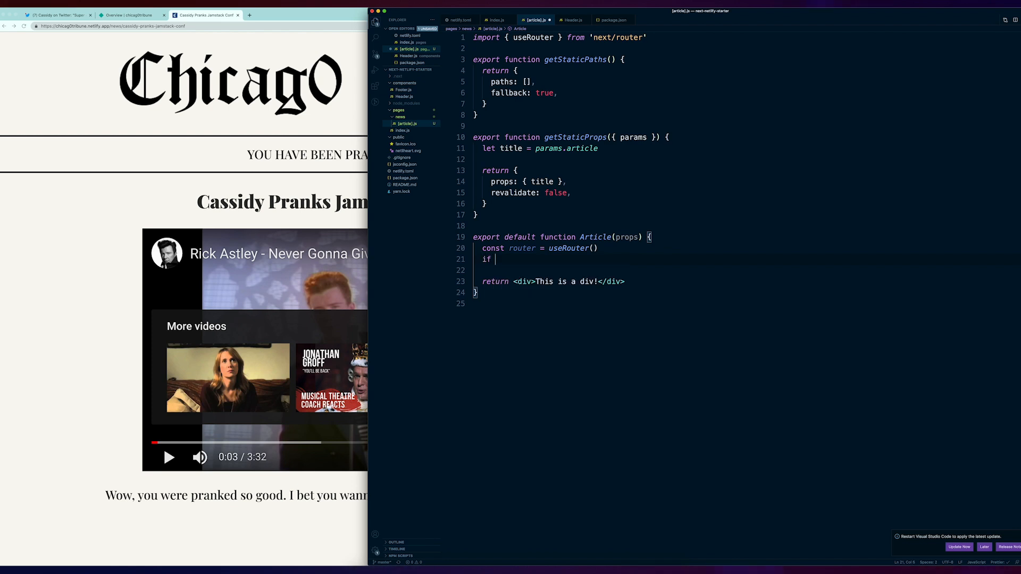
{"action": "type", "text": "(router.isFallback"}
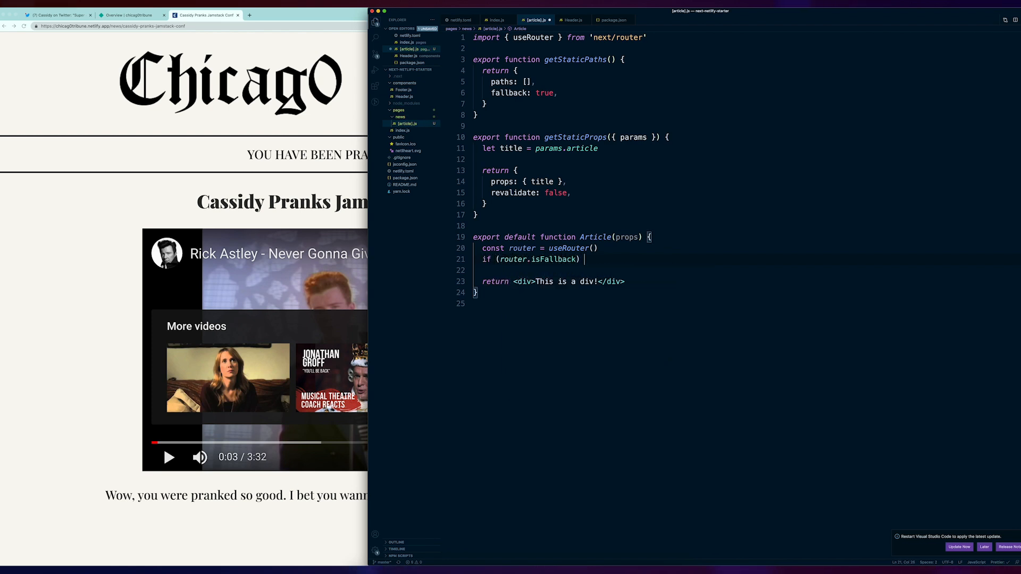
{"action": "type", "text": "{}"}
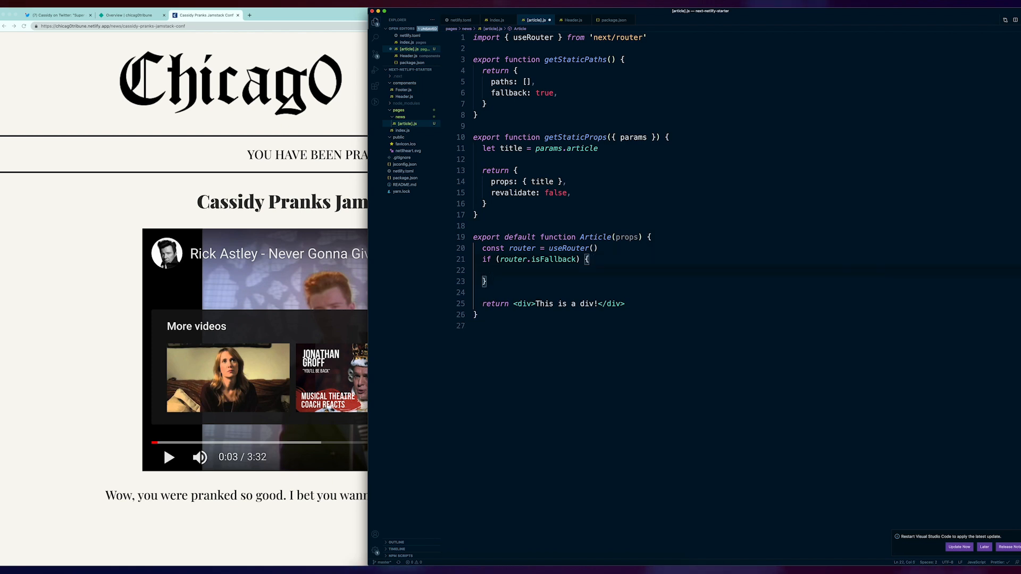
{"action": "type", "text": "return <div></div>"}
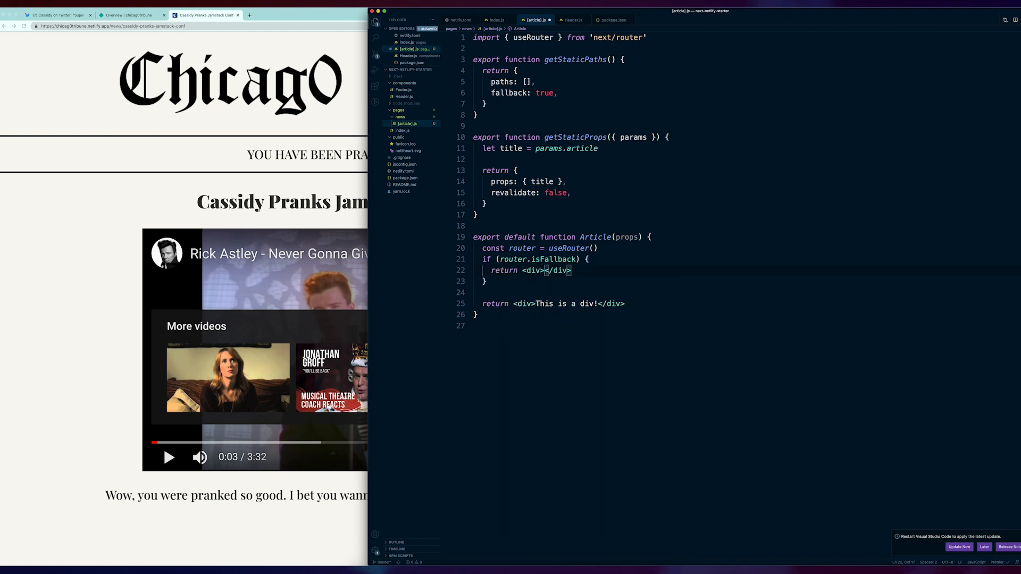
{"action": "type", "text": "Article loading"}
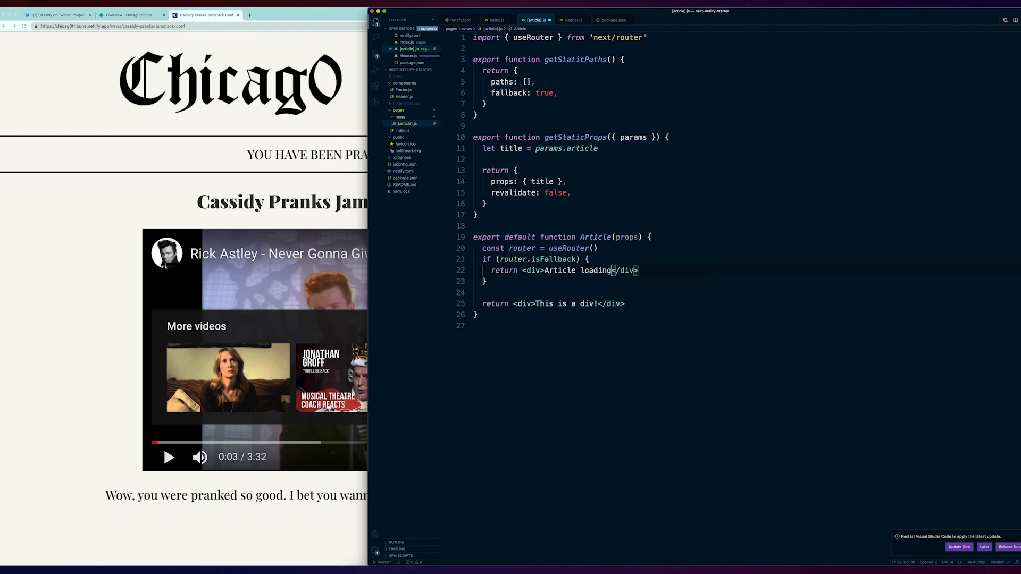
{"action": "type", "text": "..."}
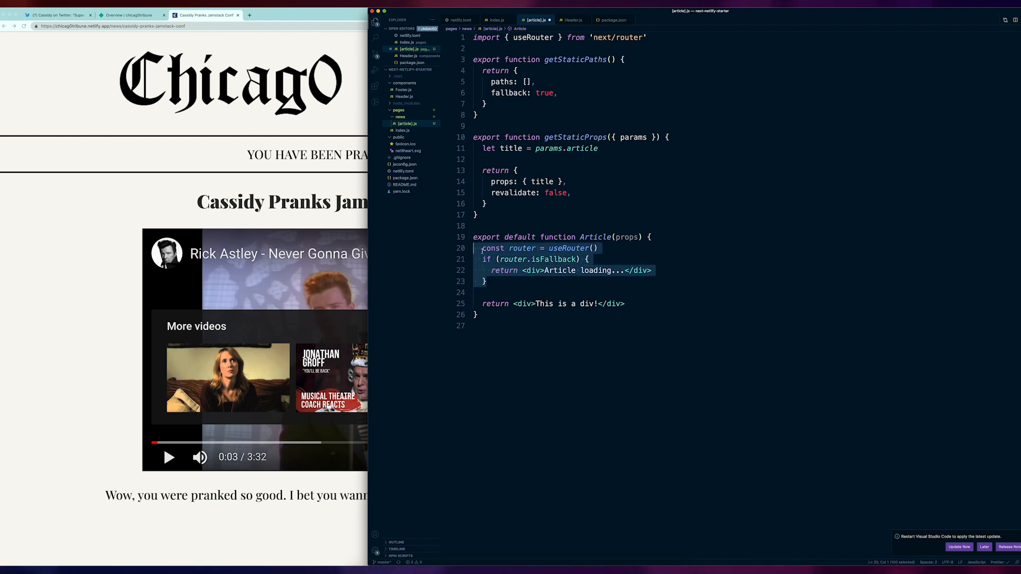
{"action": "left_click", "coordinate": [509, 293]}
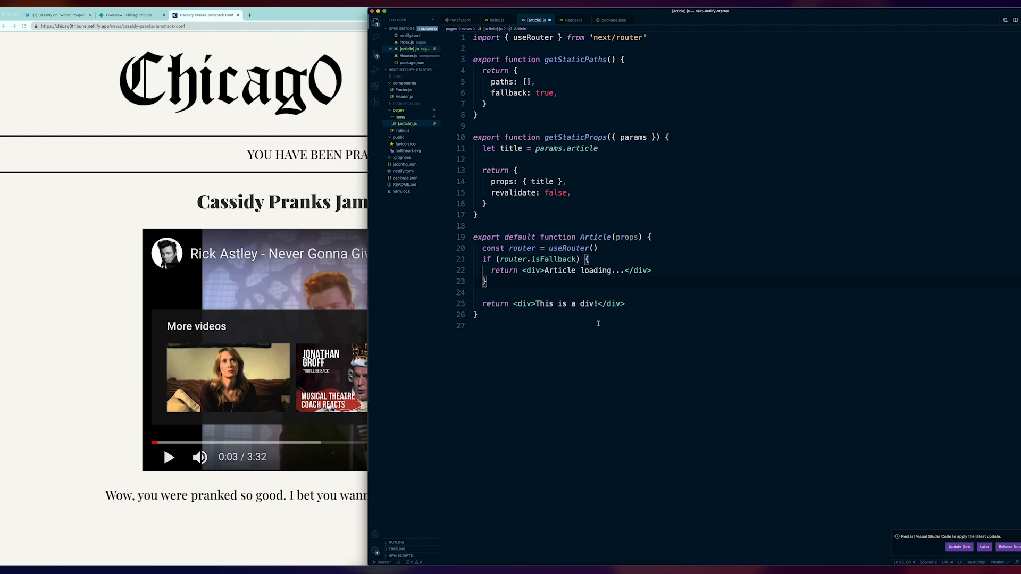
Replace the placeholder div text with {props.title}.
{"action": "double_click", "coordinate": [565, 304]}
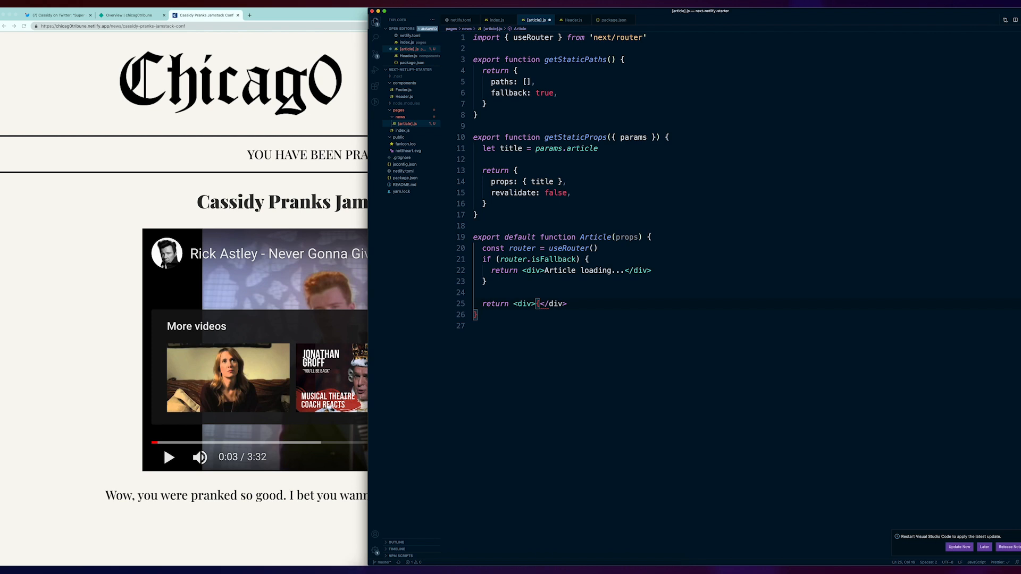
{"action": "type", "text": "props.title}"}
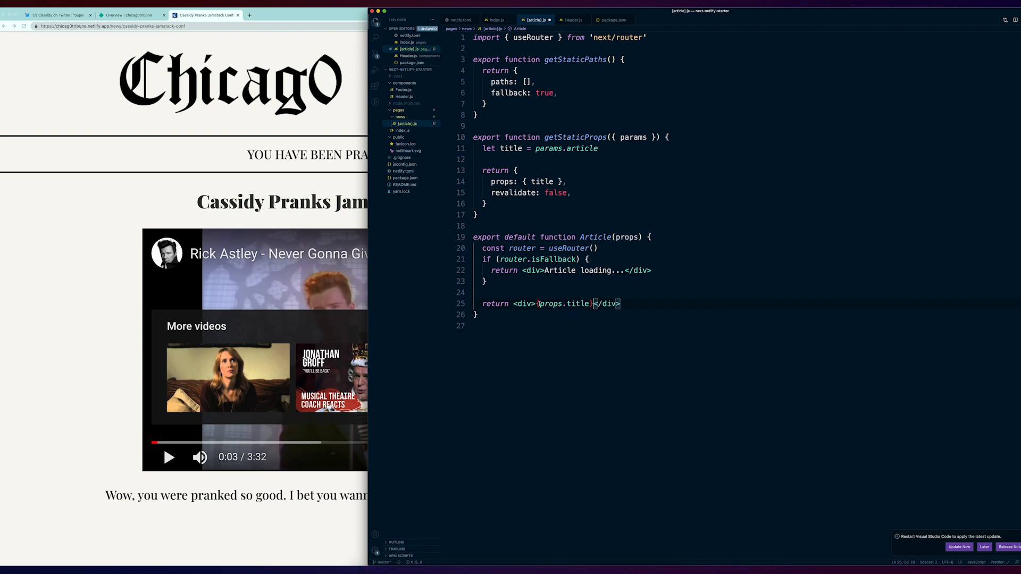
{"action": "double_click", "coordinate": [563, 304]}
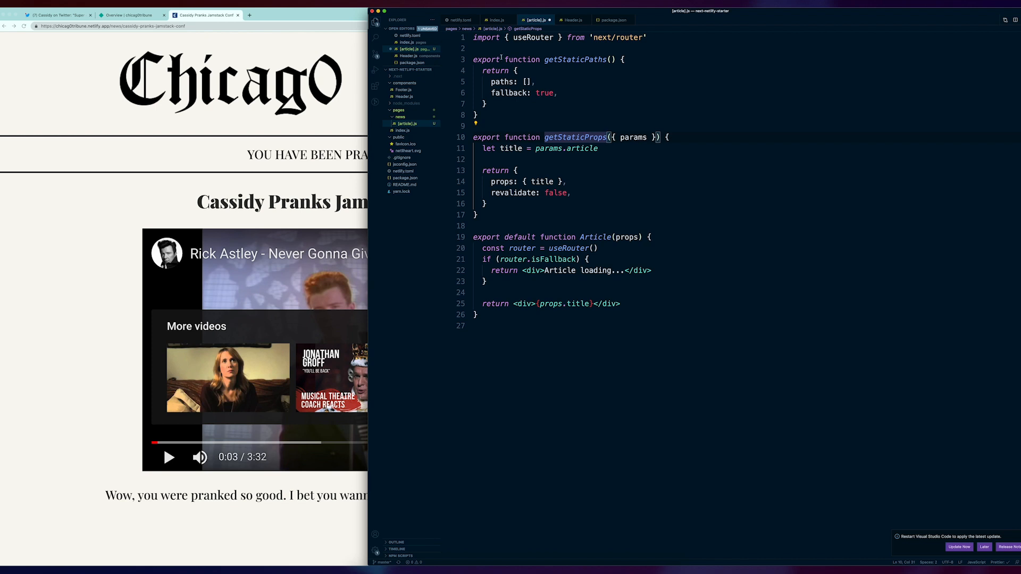
{"action": "left_click", "coordinate": [501, 48]}
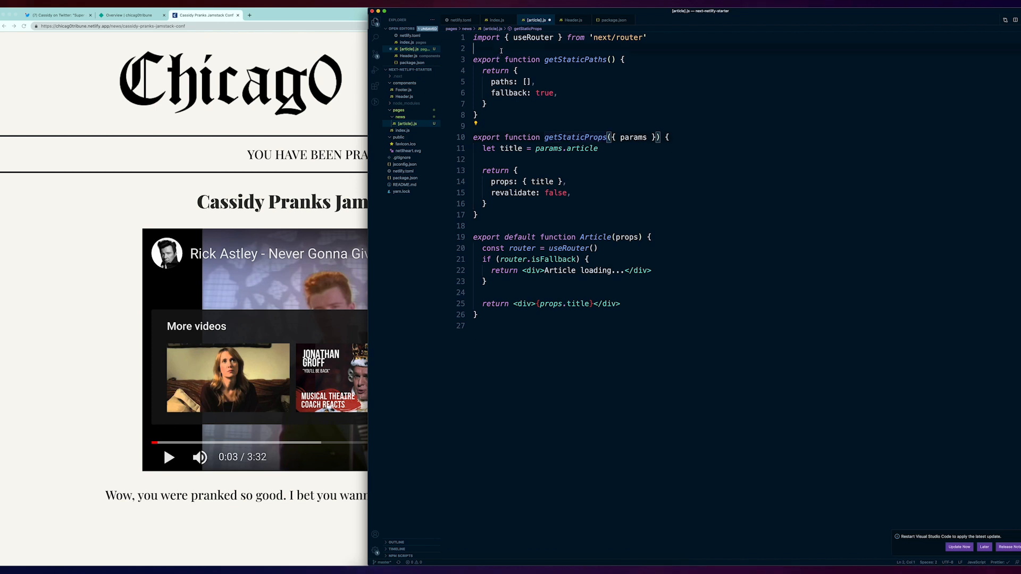
Read through the finished next-prankz [article].js, highlighting title usages and scrolling its markup.
{"action": "left_click", "coordinate": [545, 325]}
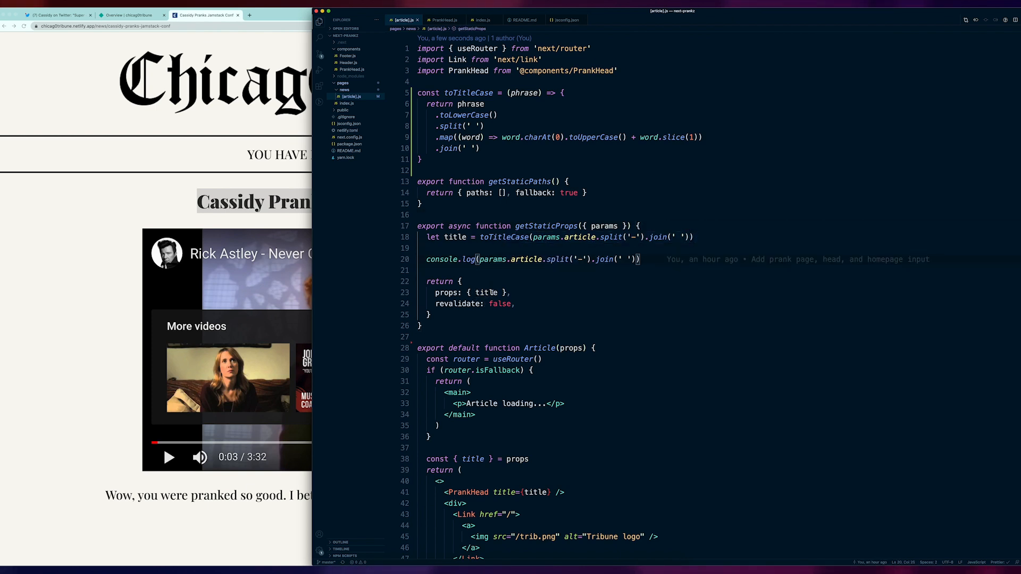
{"action": "double_click", "coordinate": [487, 293]}
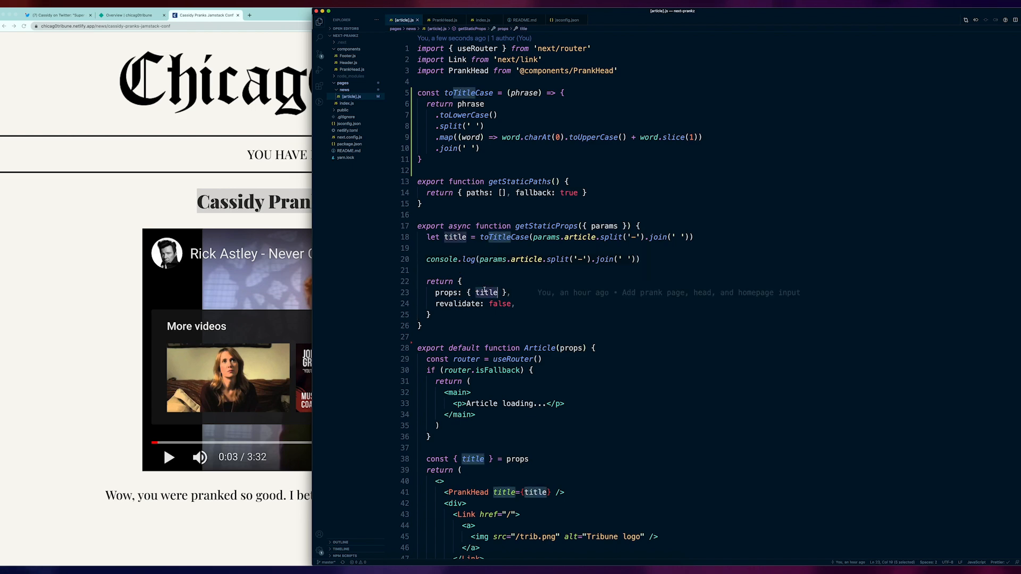
{"action": "scroll", "scroll_direction": "down", "scroll_amount": 3}
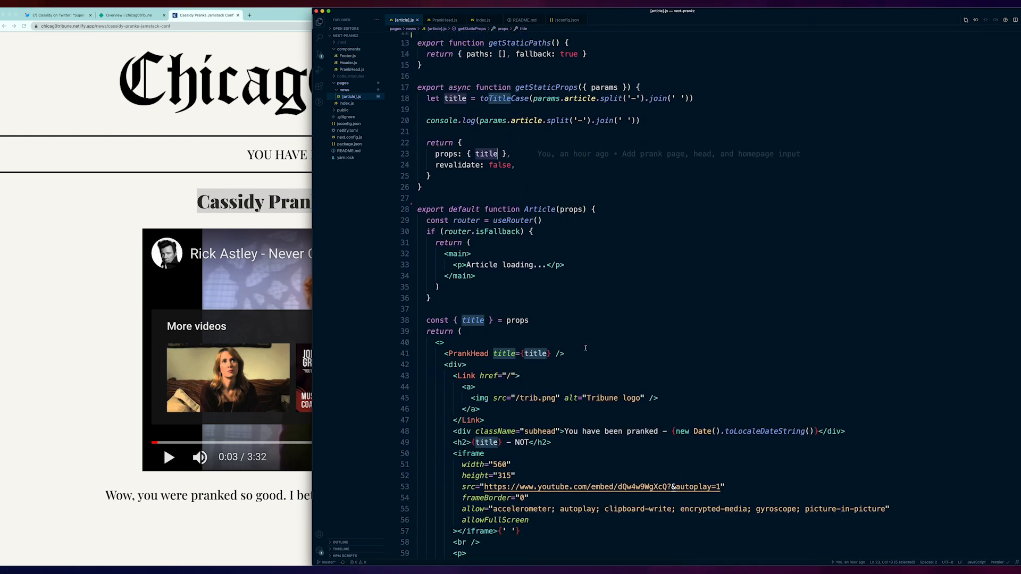
{"action": "scroll", "scroll_direction": "down", "scroll_amount": 3}
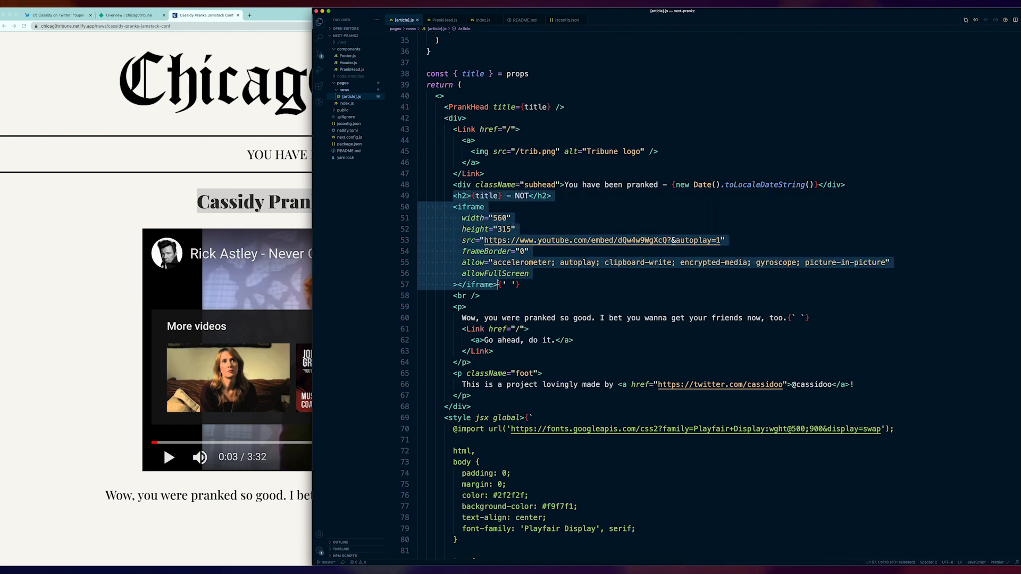
{"action": "left_click", "coordinate": [531, 318]}
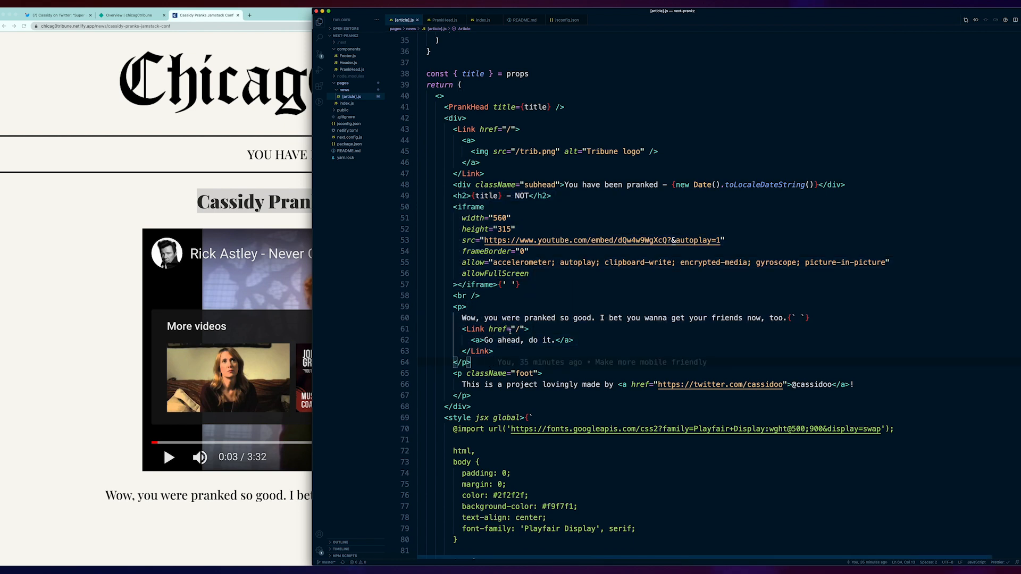
{"action": "scroll", "scroll_direction": "up", "scroll_amount": 3}
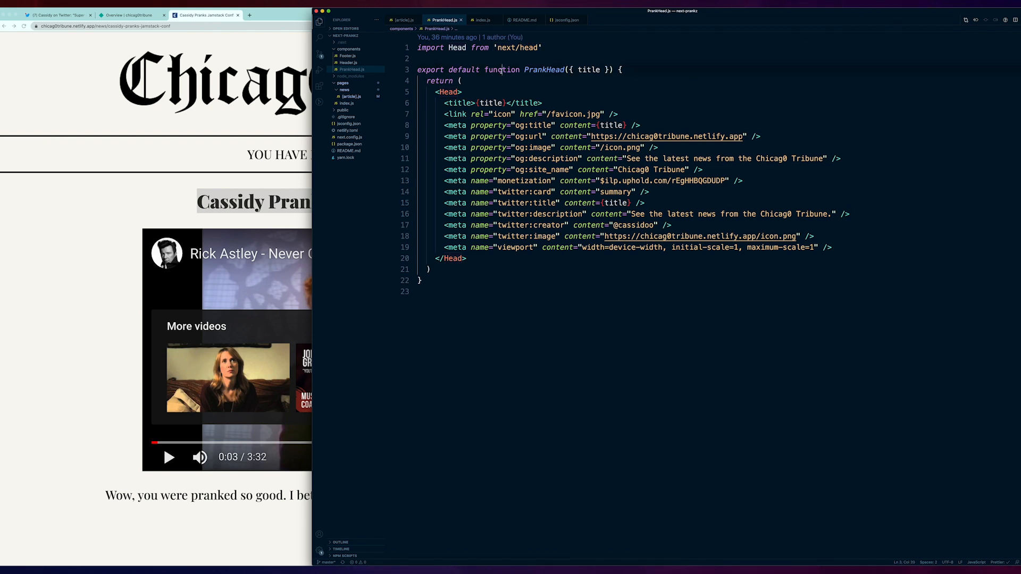
Inspect PrankHead's title and social meta tags, then bring up index.js with its chicag0tribune URL builder.
{"action": "double_click", "coordinate": [587, 70]}
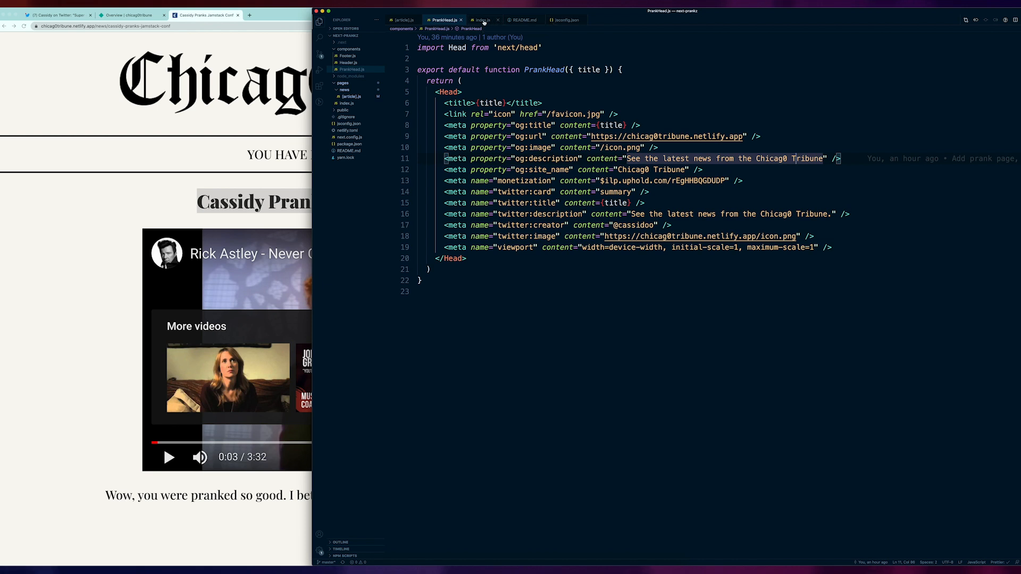
{"action": "mouse_move", "coordinate": [482, 19]}
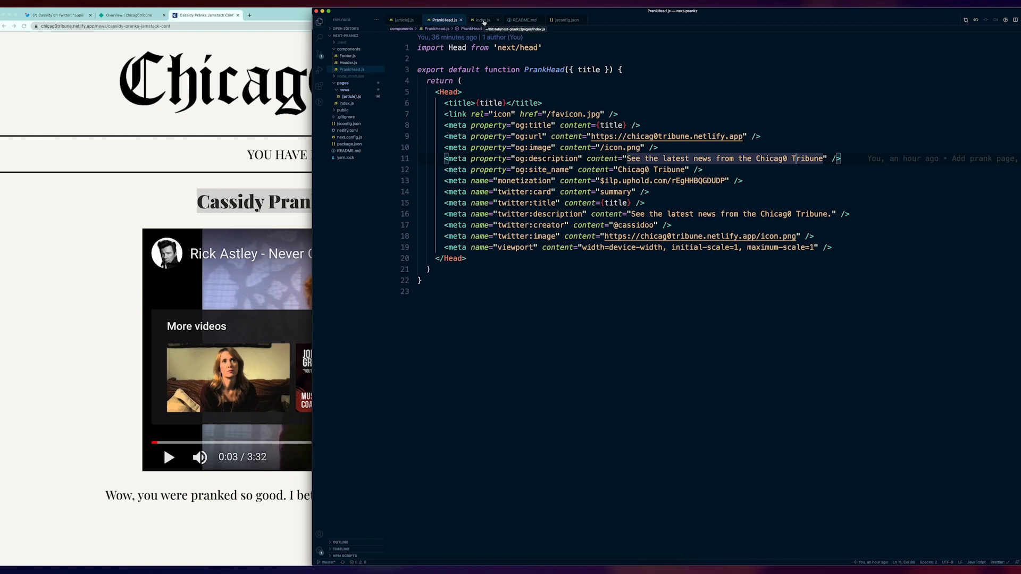
{"action": "left_click", "coordinate": [482, 20]}
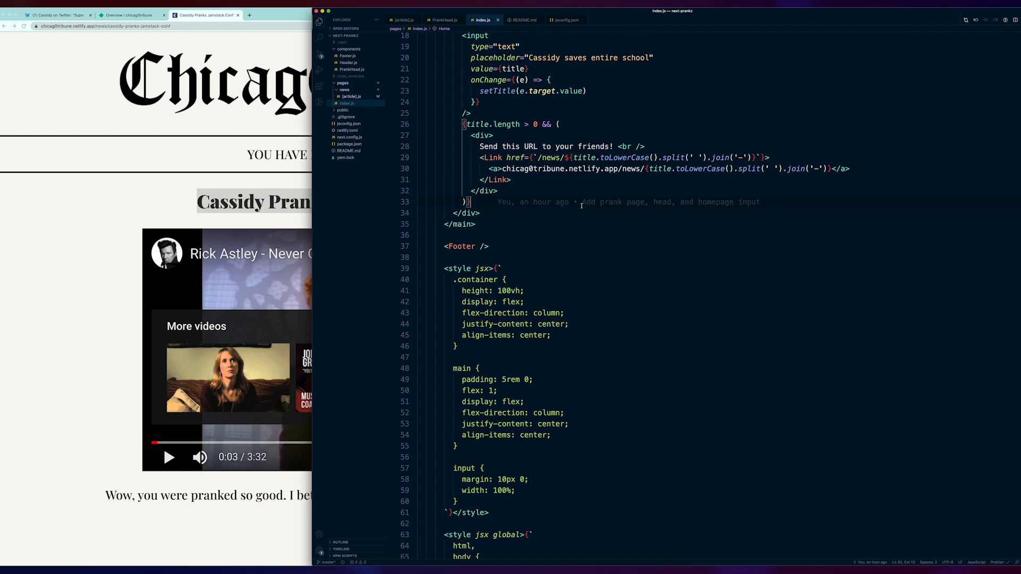
Scroll index.js to where PrankHead is used, then flip to PrankHead.js and back.
{"action": "scroll", "scroll_direction": "up", "scroll_amount": 3}
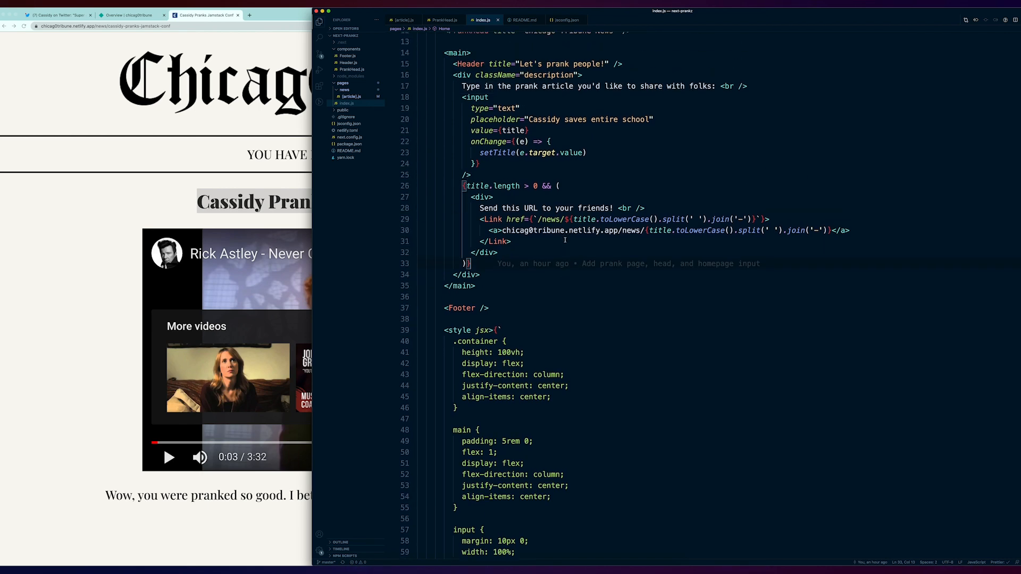
{"action": "scroll", "scroll_direction": "up", "scroll_amount": 3}
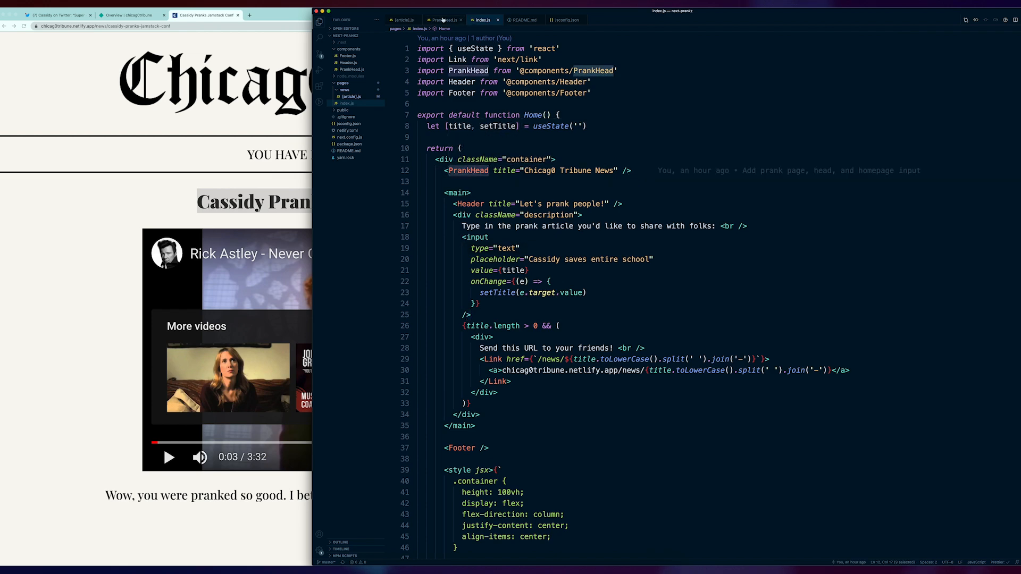
{"action": "left_click", "coordinate": [443, 19]}
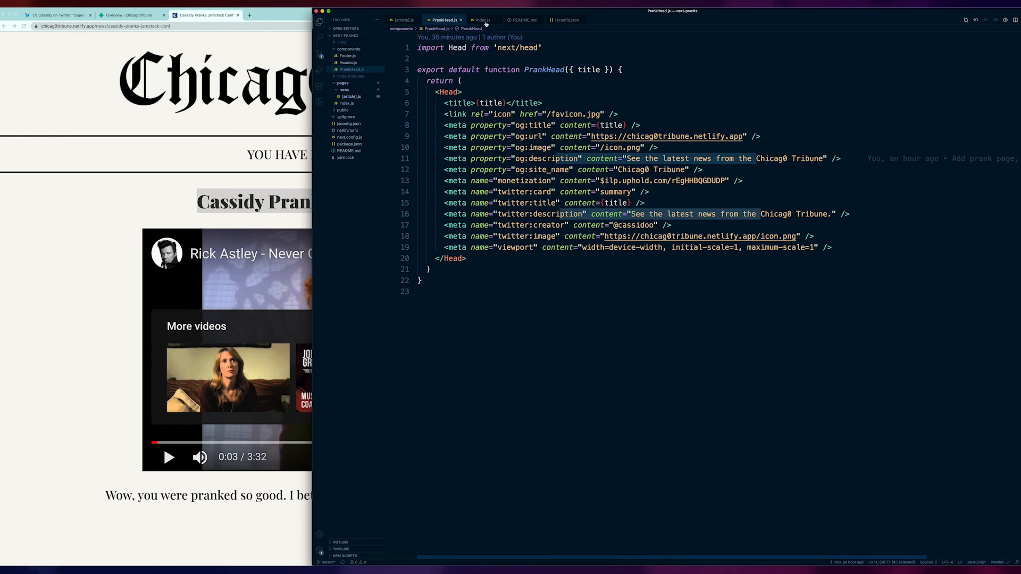
{"action": "left_click", "coordinate": [481, 20]}
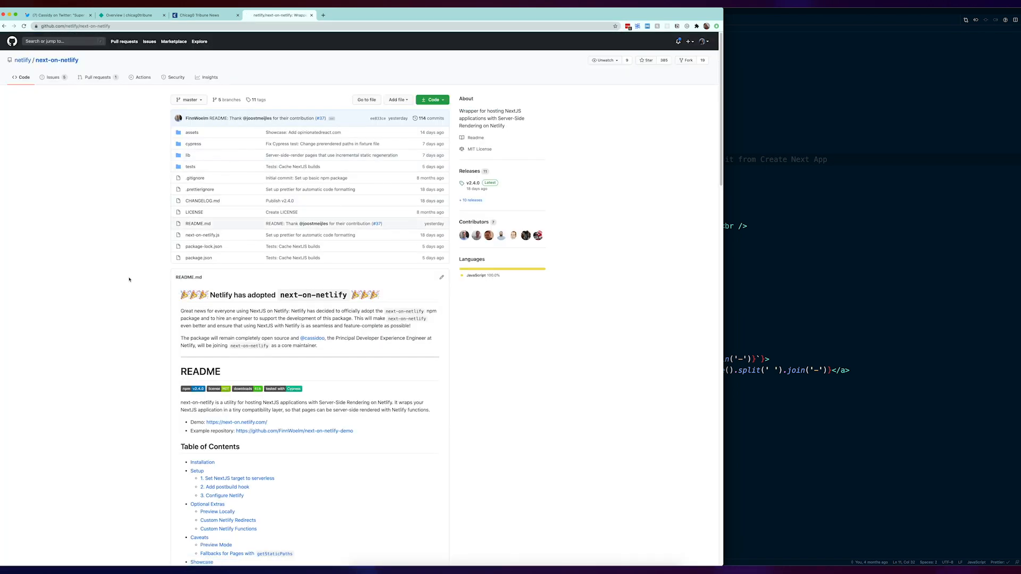
{"action": "mouse_move", "coordinate": [118, 249]}
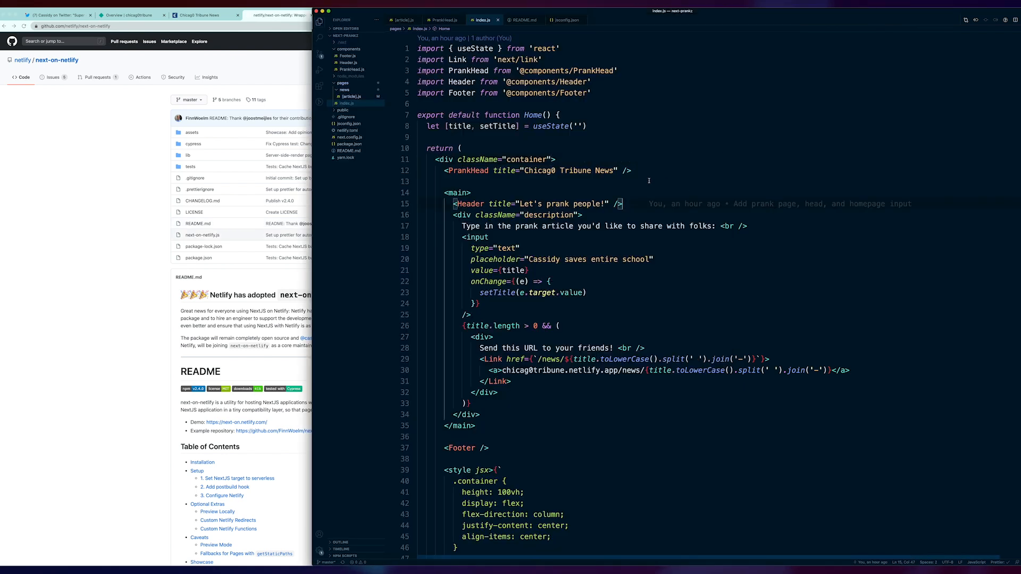
Compare README Setup with serverless next.config.js, netlify.toml and package.json's next-on-netlify postbuild.
{"action": "scroll", "scroll_direction": "down", "scroll_amount": 3}
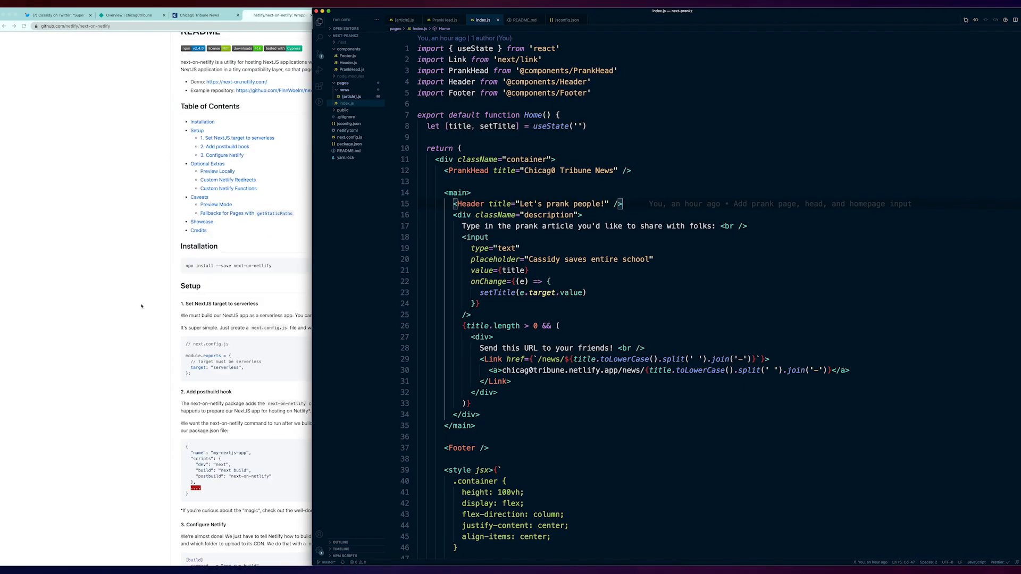
{"action": "scroll", "scroll_direction": "down", "scroll_amount": 3}
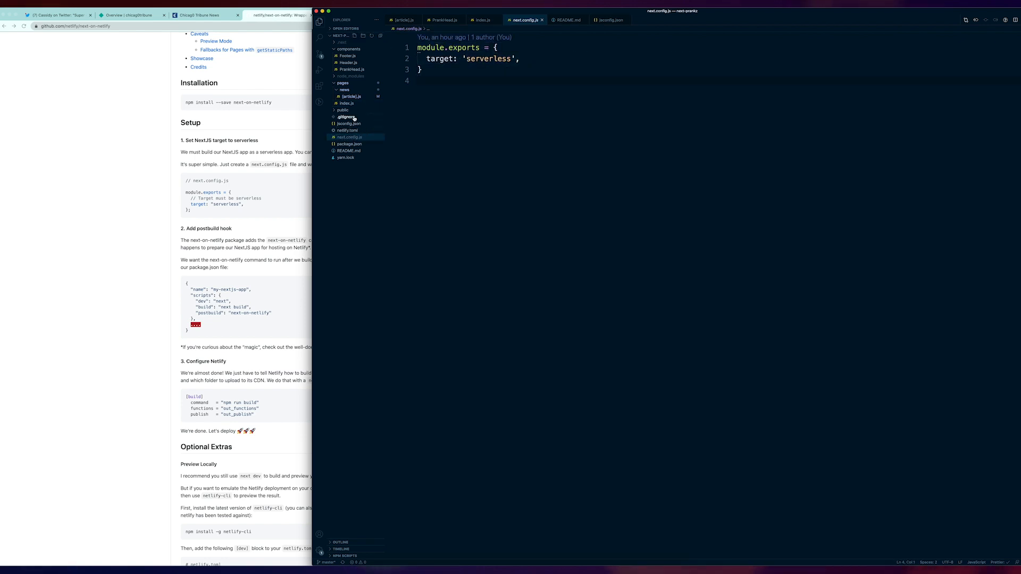
{"action": "left_click", "coordinate": [347, 130]}
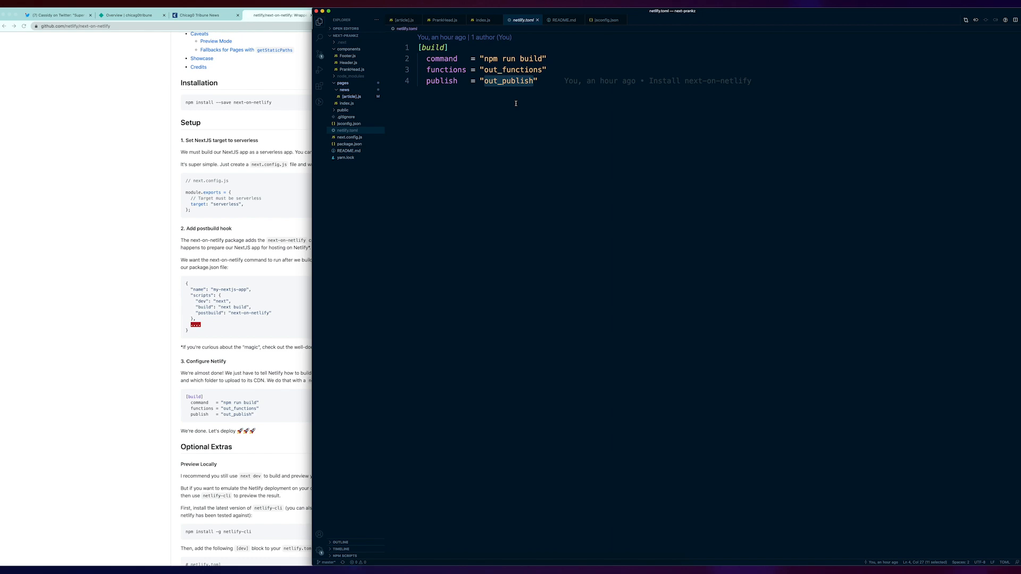
{"action": "mouse_move", "coordinate": [525, 97]}
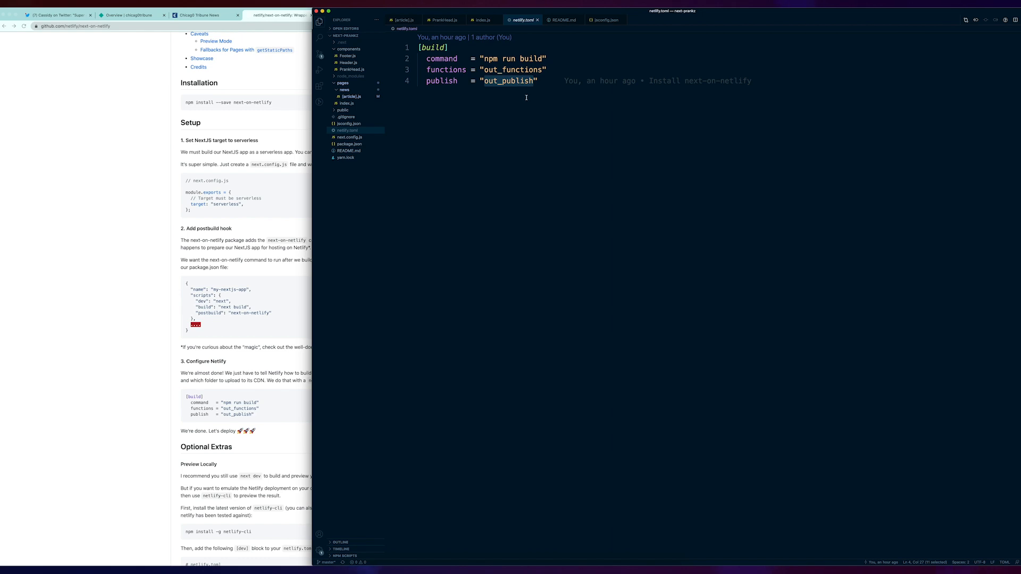
{"action": "left_click", "coordinate": [542, 70]}
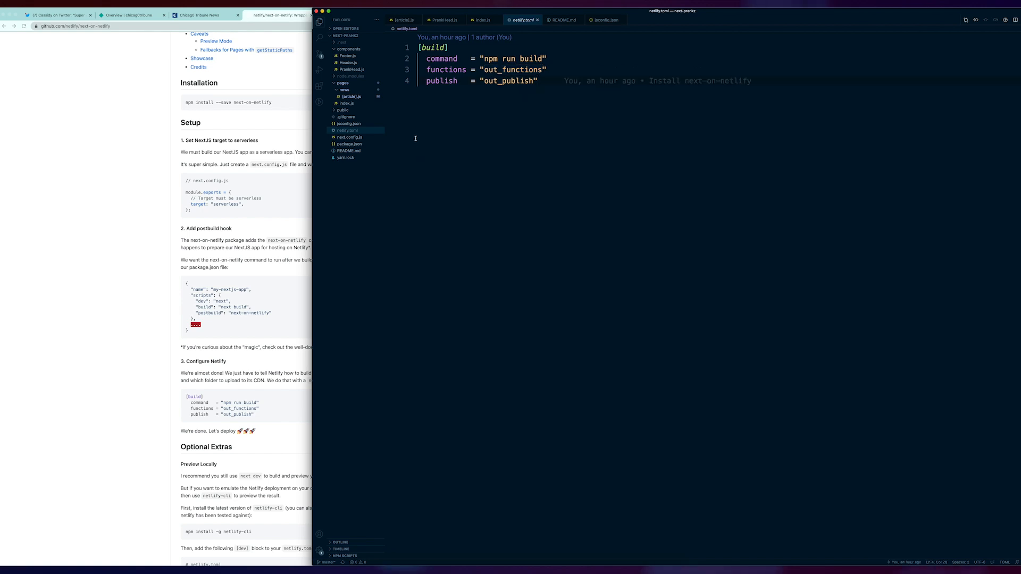
{"action": "left_click", "coordinate": [349, 144]}
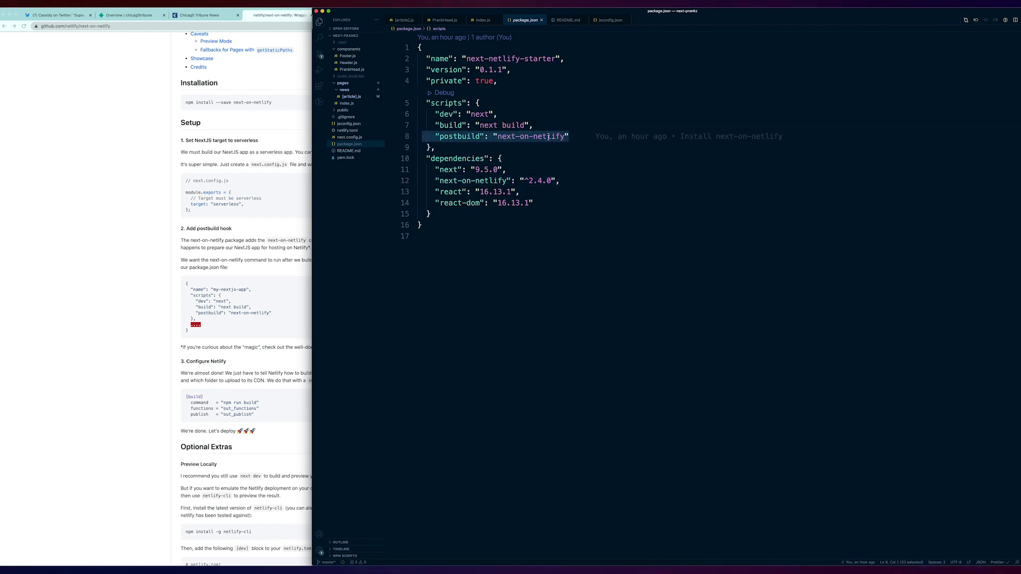
{"action": "left_click", "coordinate": [527, 136]}
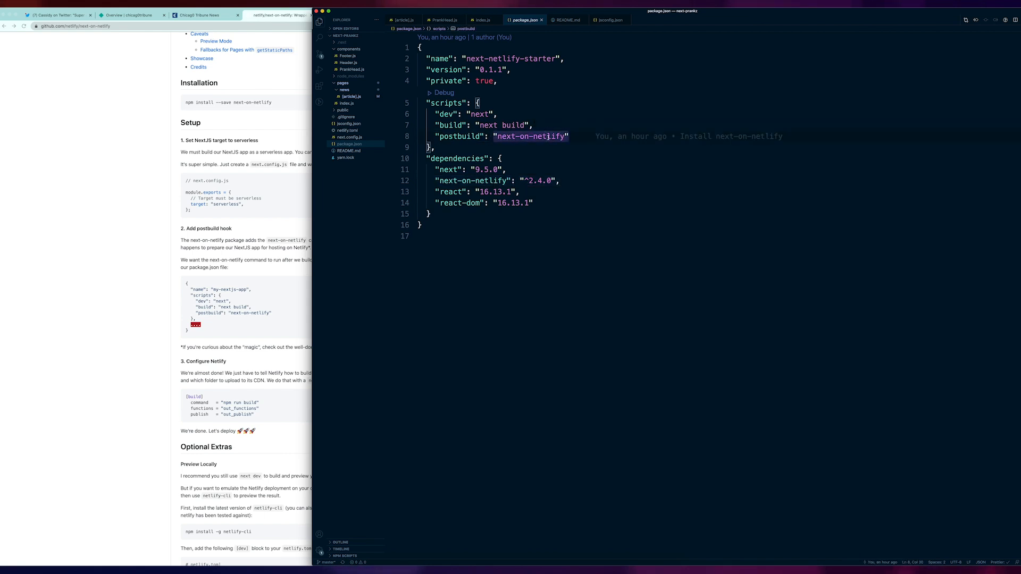